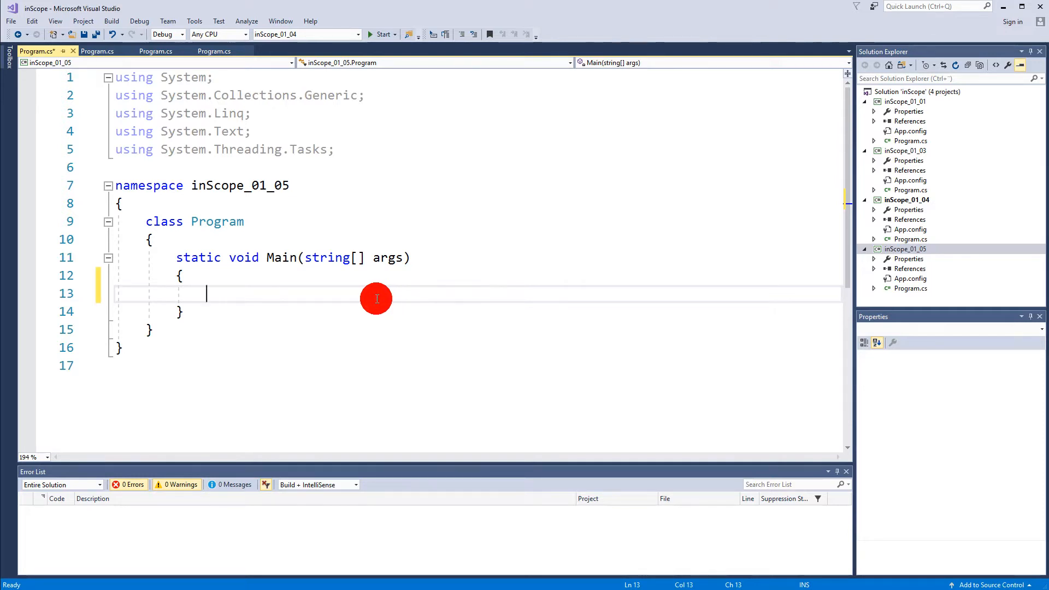
pyautogui.moveTo(280, 298)
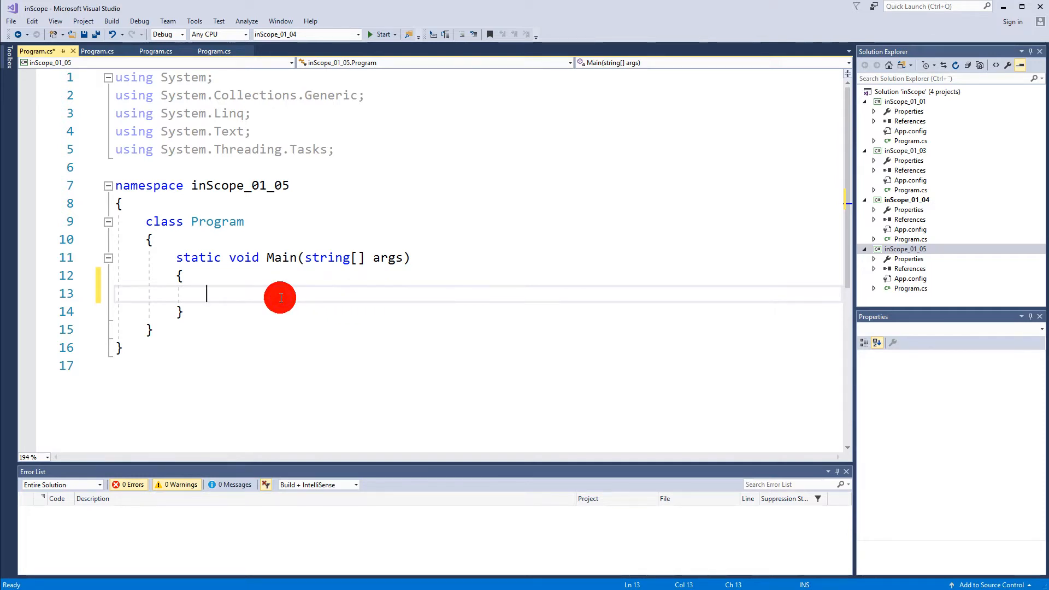
# Add Console.WriteLine("Hello"); and Console.WriteLine("World"); to Main via IntelliSense.
pyautogui.write('console.WriteLine("')
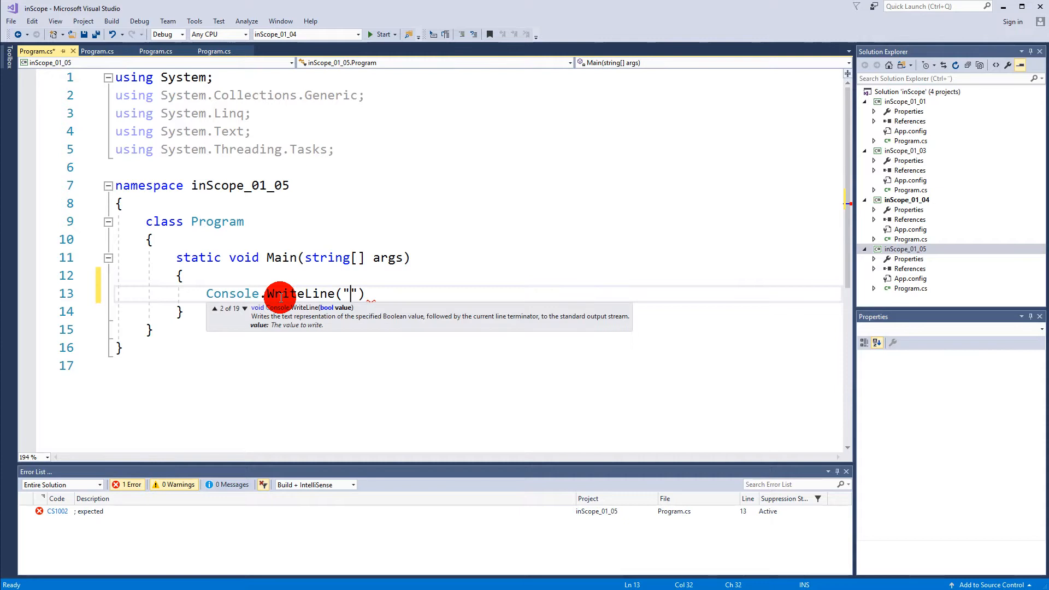
pyautogui.write('Hello");')
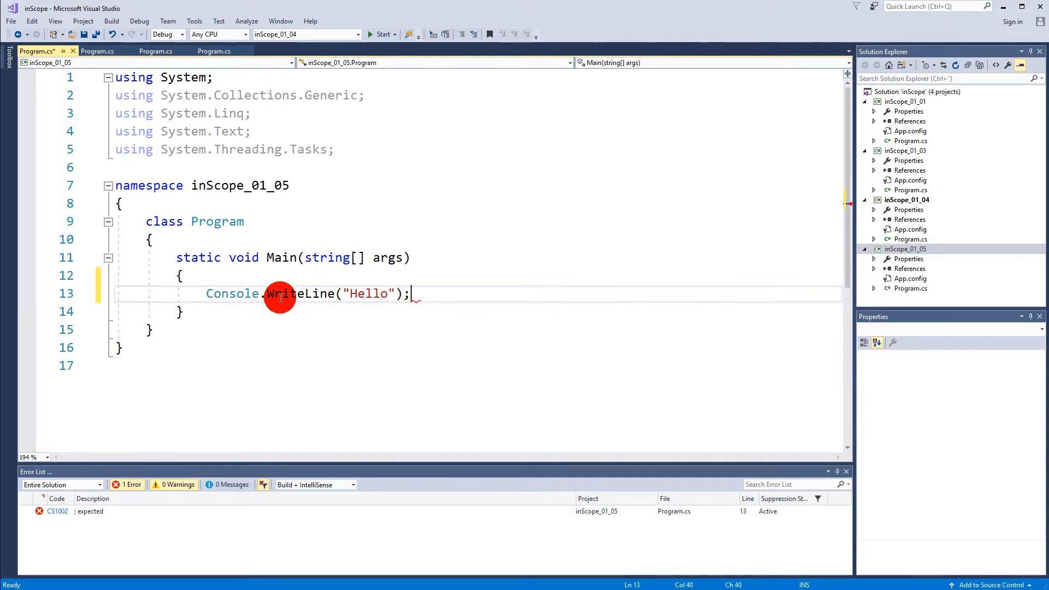
pyautogui.write('cos')
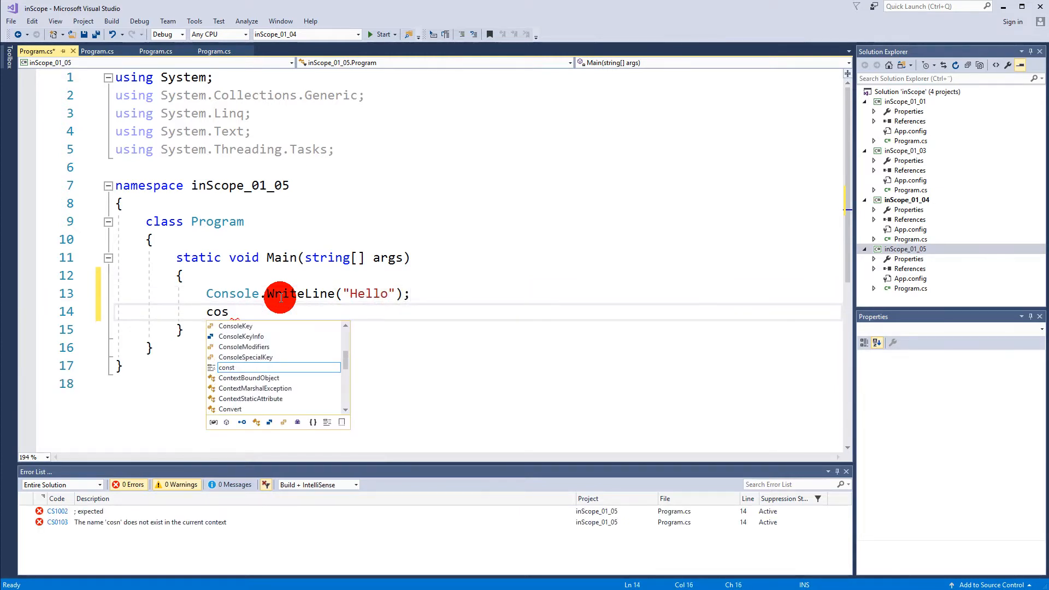
pyautogui.write('Console.WriteLine("")')
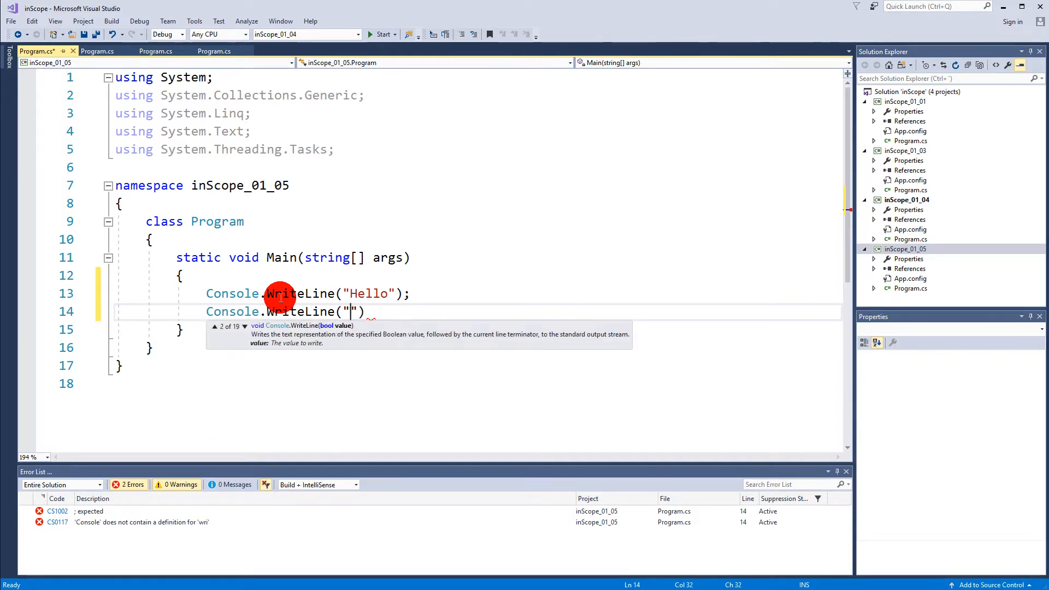
pyautogui.write('World')
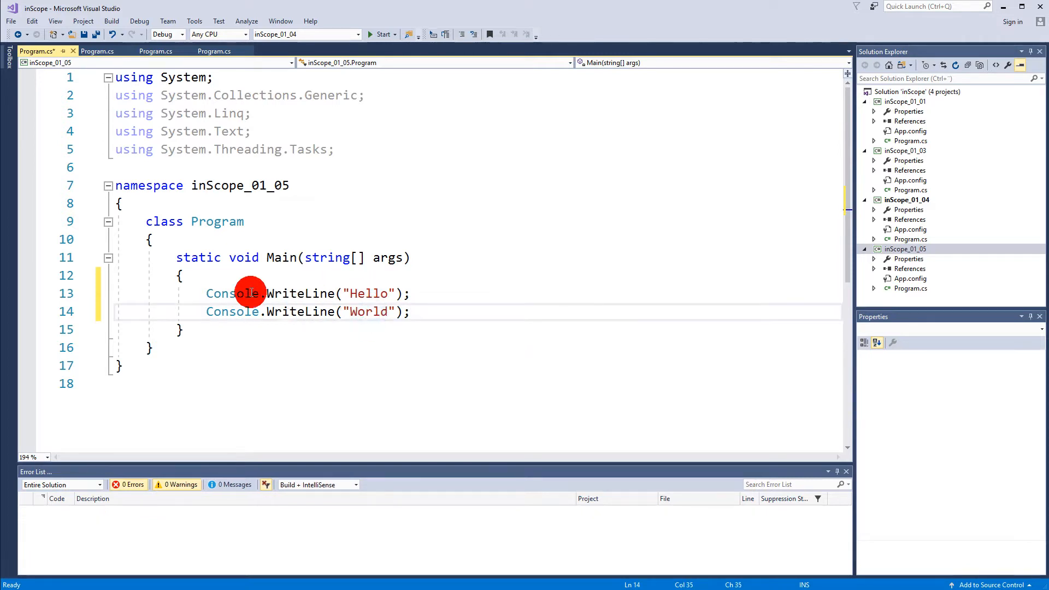
# Add Console.ReadLine(); after the World line so the program waits for input.
pyautogui.click(411, 310)
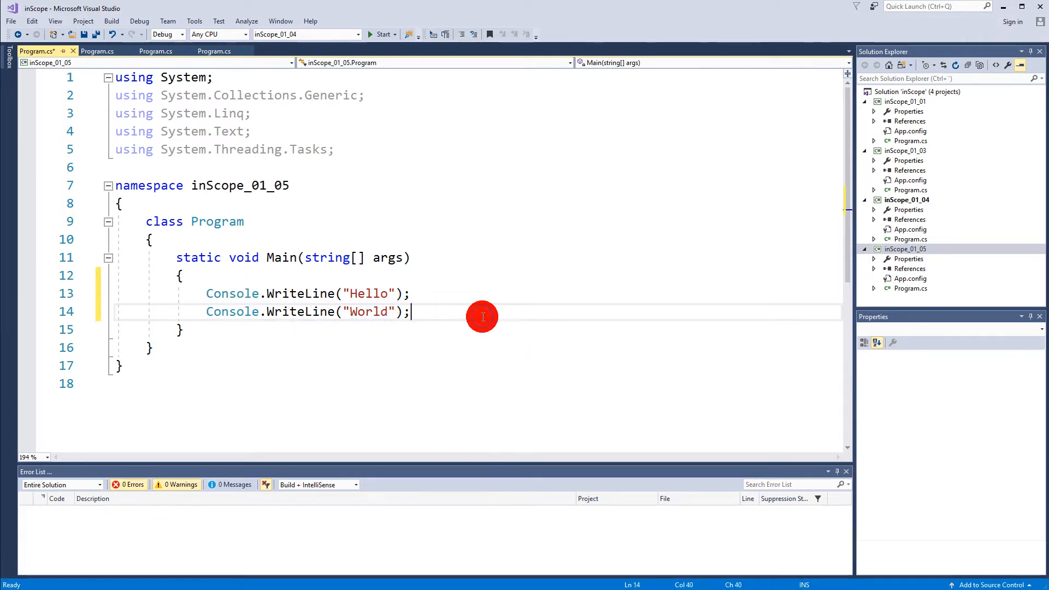
pyautogui.write('console.ReadLine(')
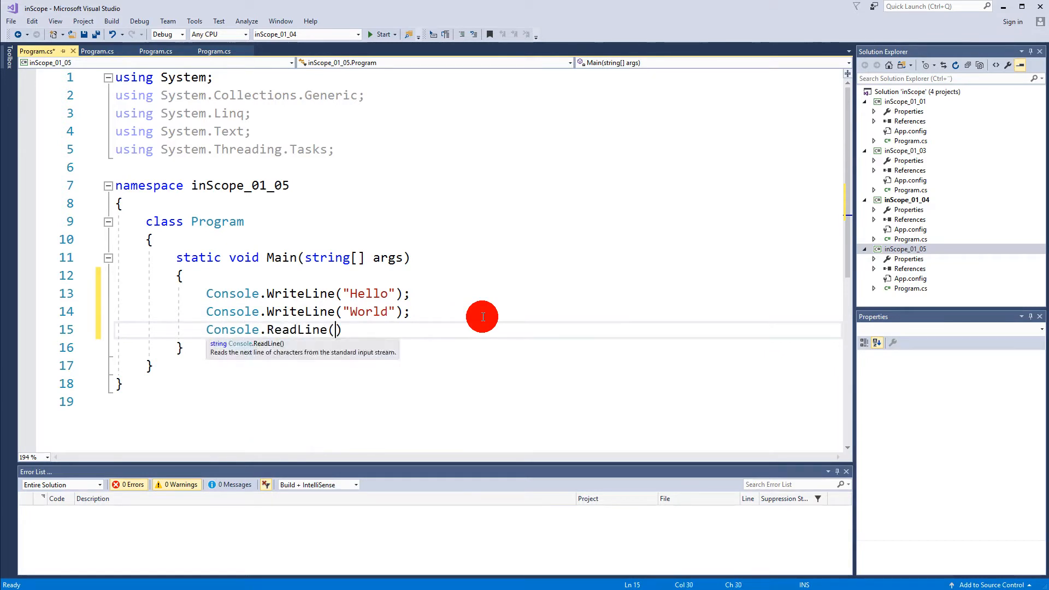
pyautogui.write(');')
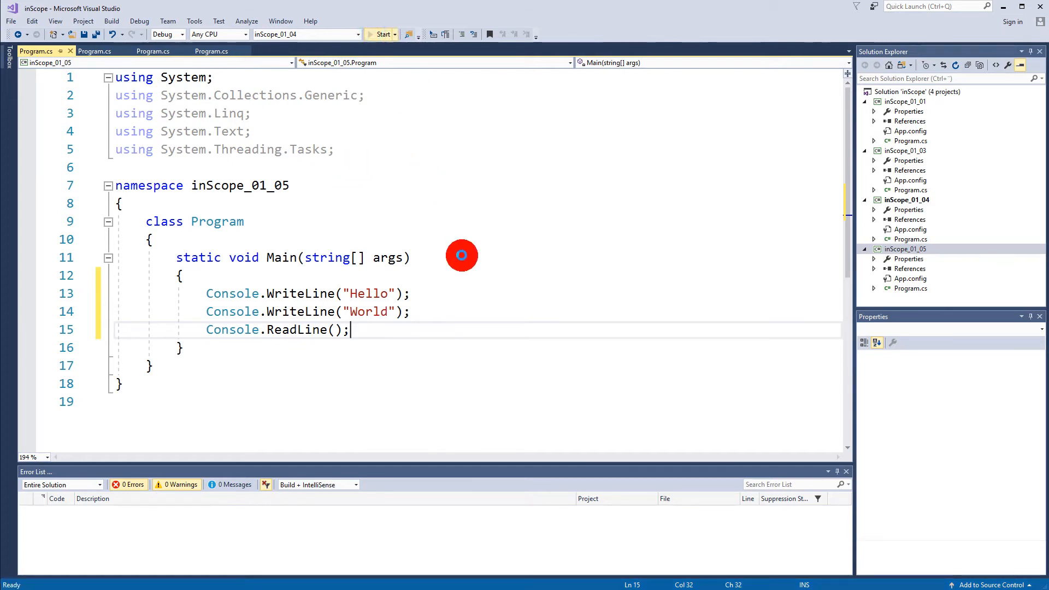
# Run the current 01_04 program, close its console, and compare the 01_04 and 01_05 projects.
pyautogui.click(379, 34)
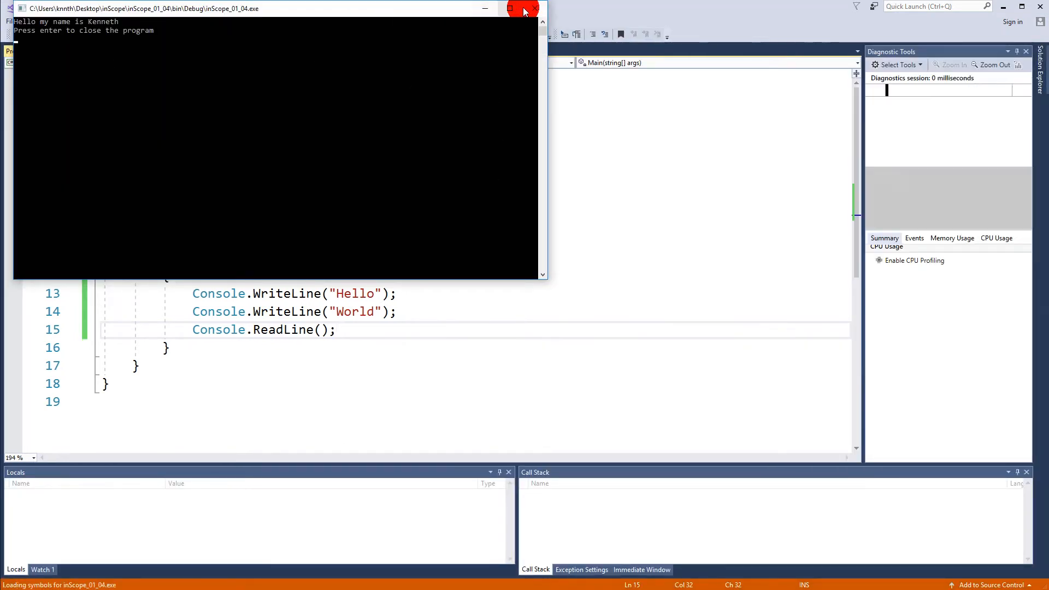
pyautogui.click(525, 8)
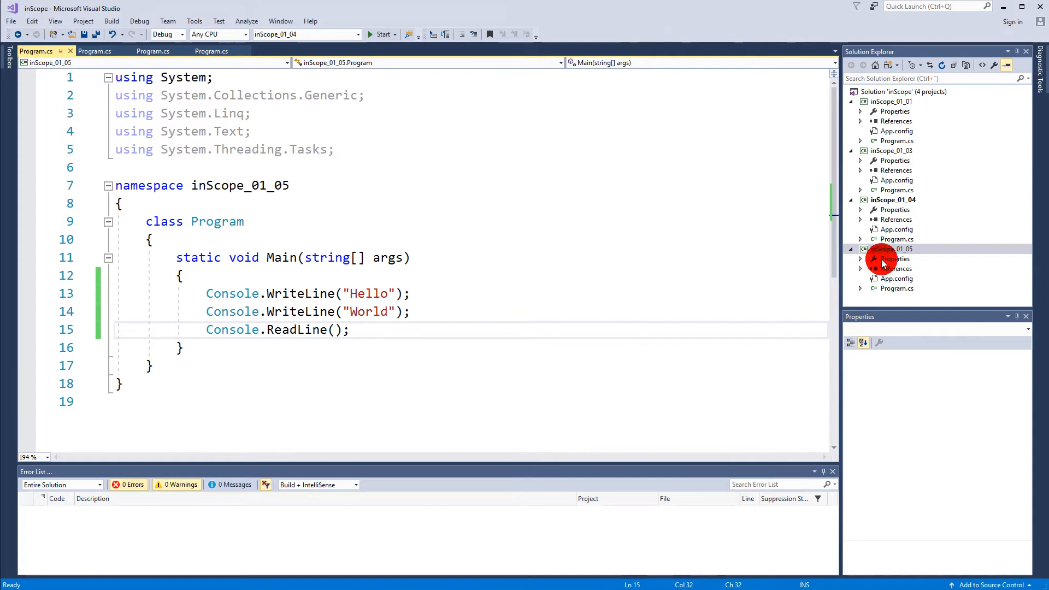
pyautogui.click(893, 199)
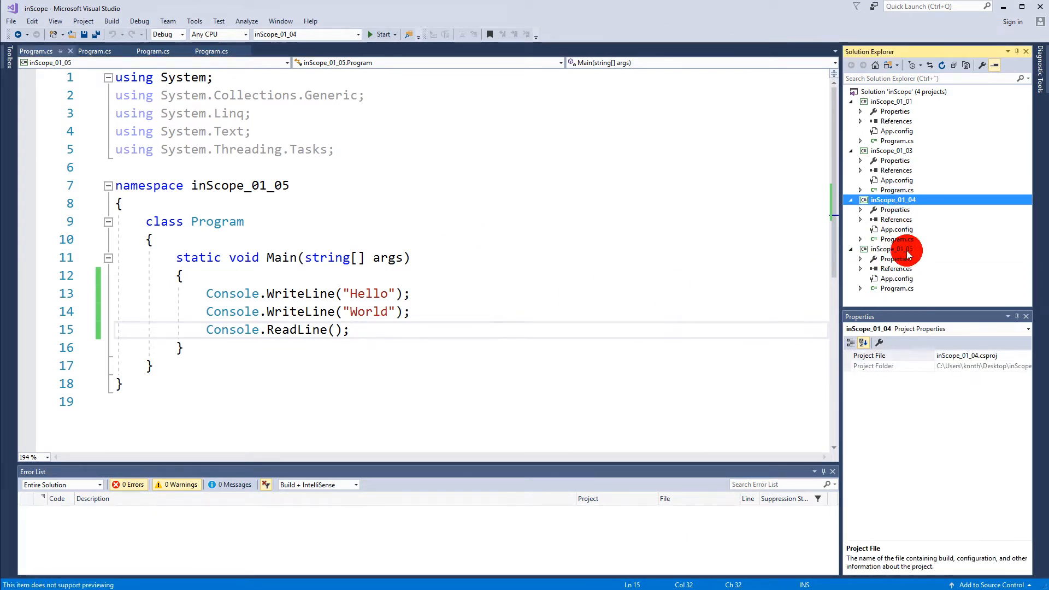
pyautogui.click(892, 249)
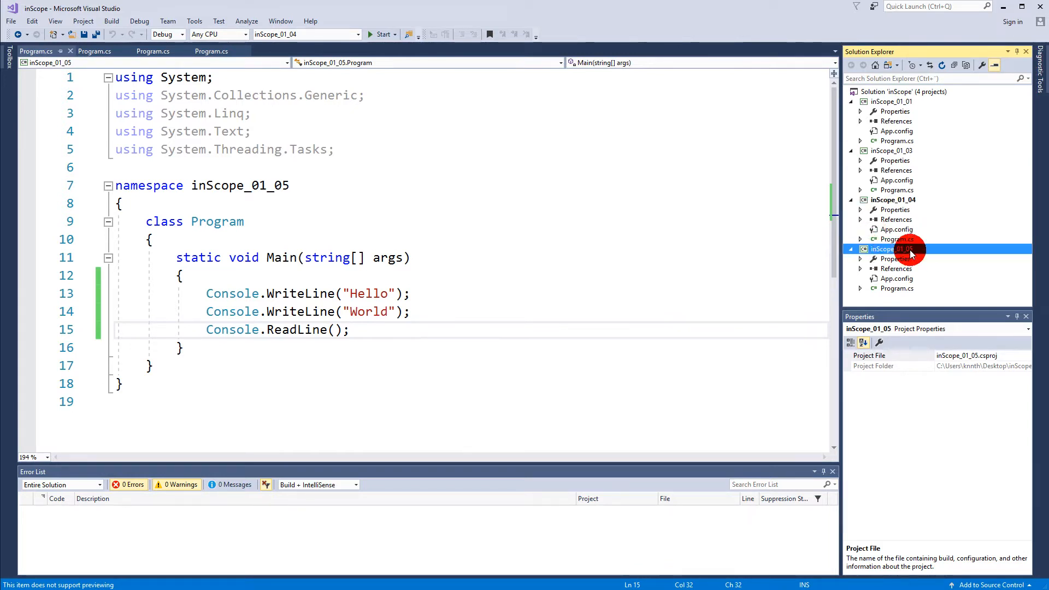
pyautogui.click(892, 200)
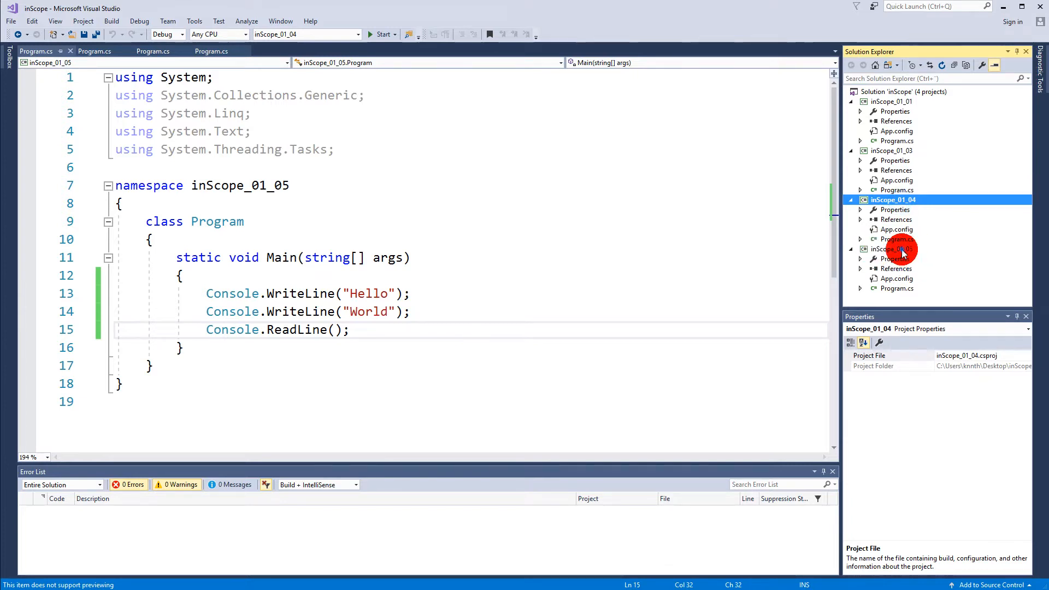
pyautogui.click(892, 250)
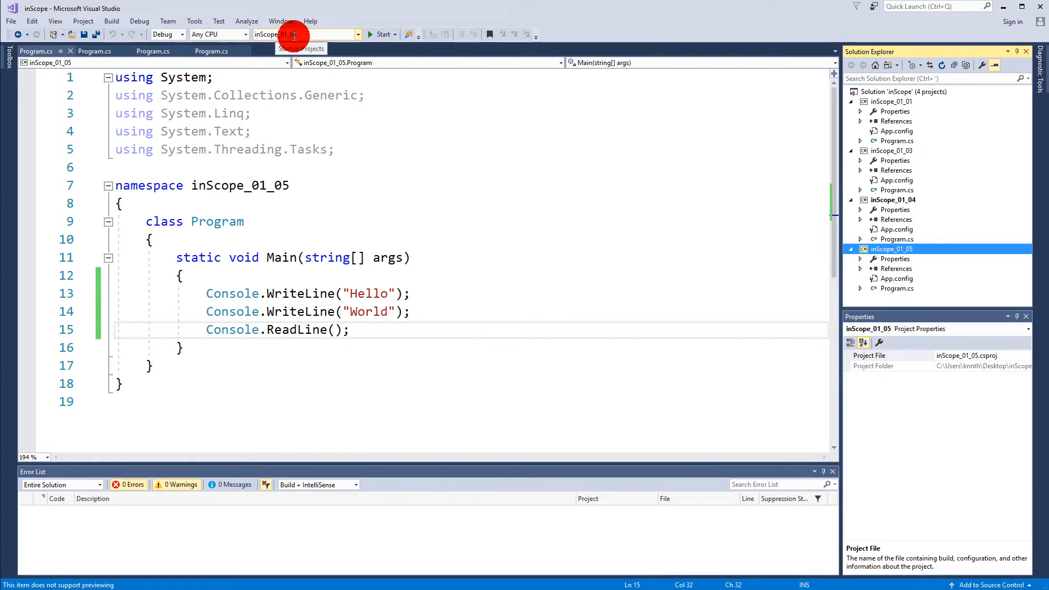
# Make inScope_01_05 the startup project and run it so Hello and World print.
pyautogui.click(379, 34)
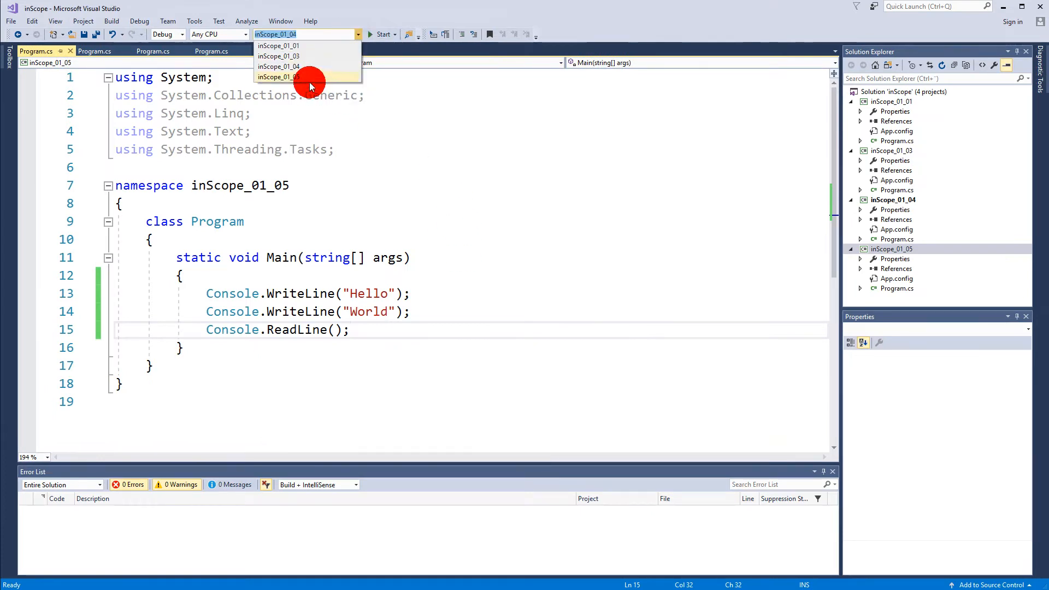
pyautogui.click(275, 77)
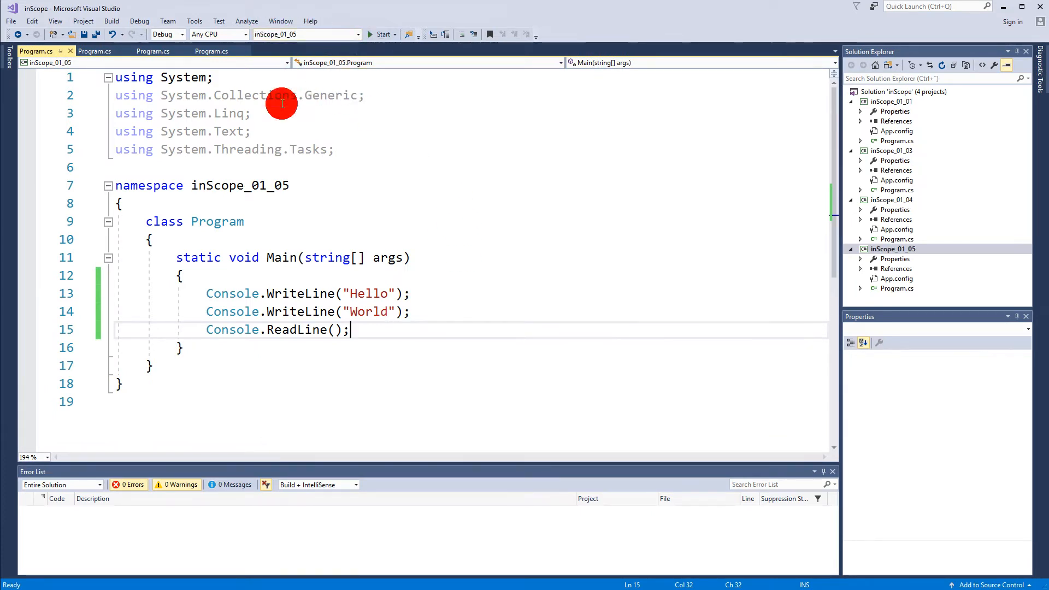
pyautogui.moveTo(375, 34)
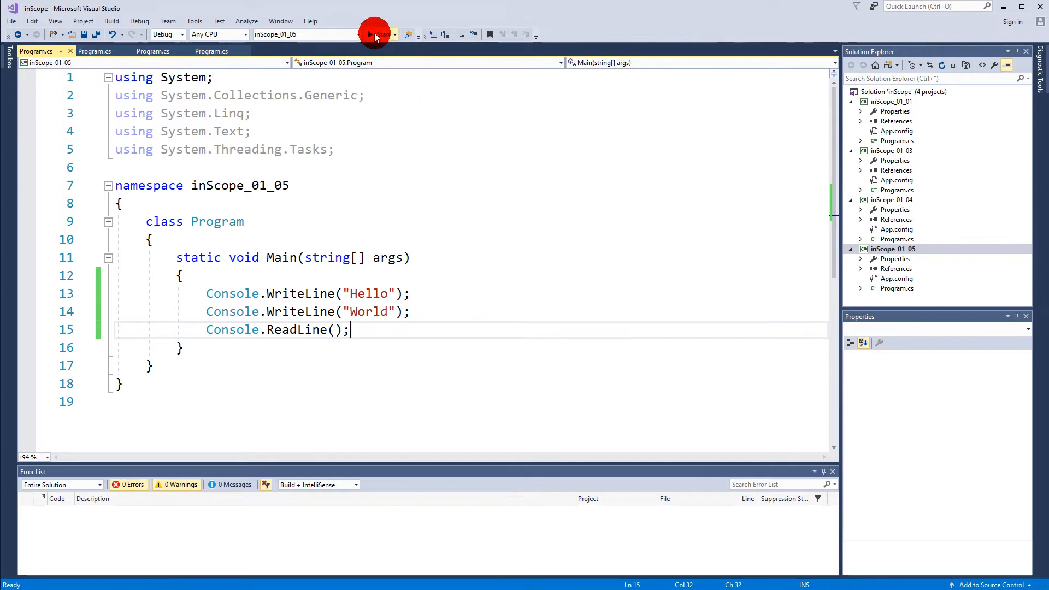
pyautogui.click(376, 34)
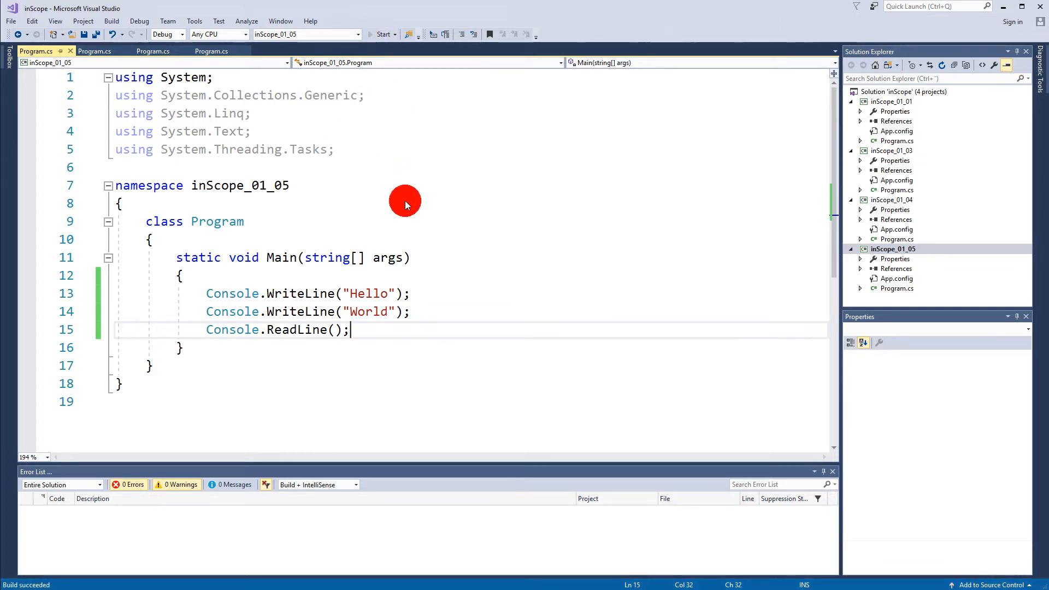
pyautogui.click(382, 33)
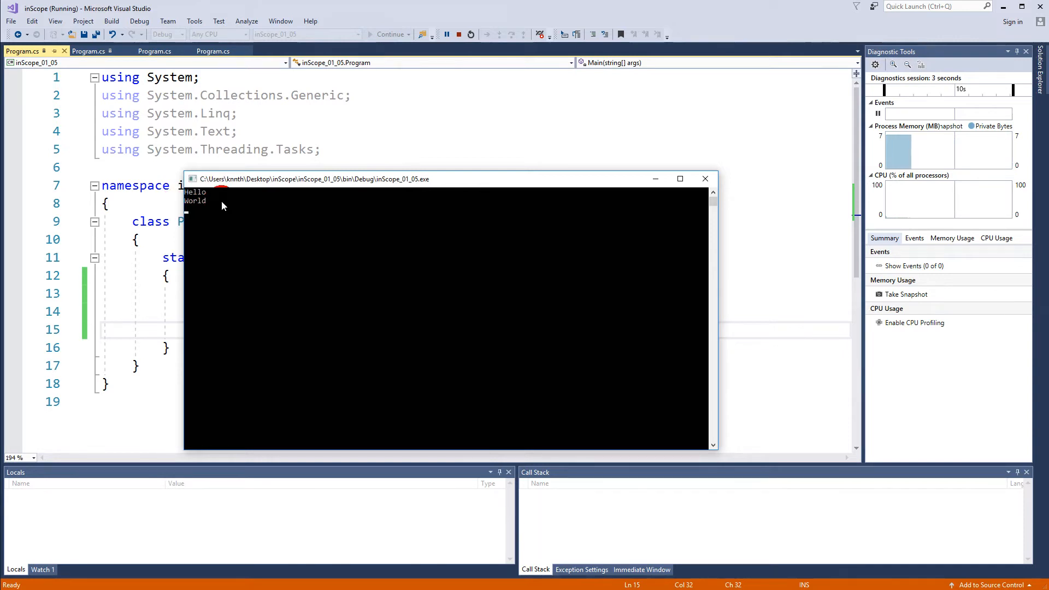
pyautogui.click(447, 34)
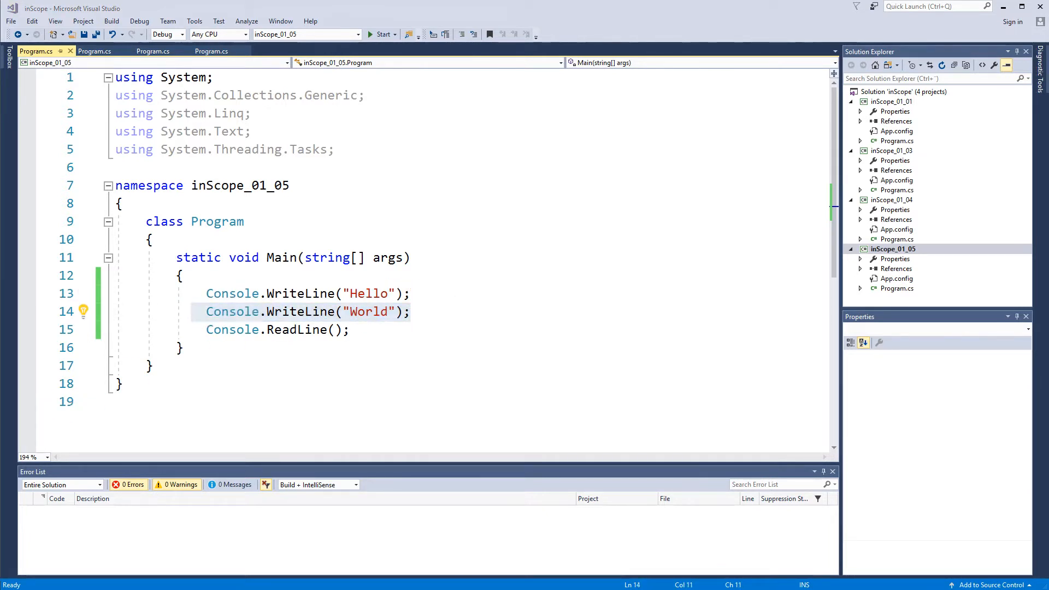
# Add Console.Write calls for "Hello" and "World" below the WriteLine pair.
pyautogui.click(323, 301)
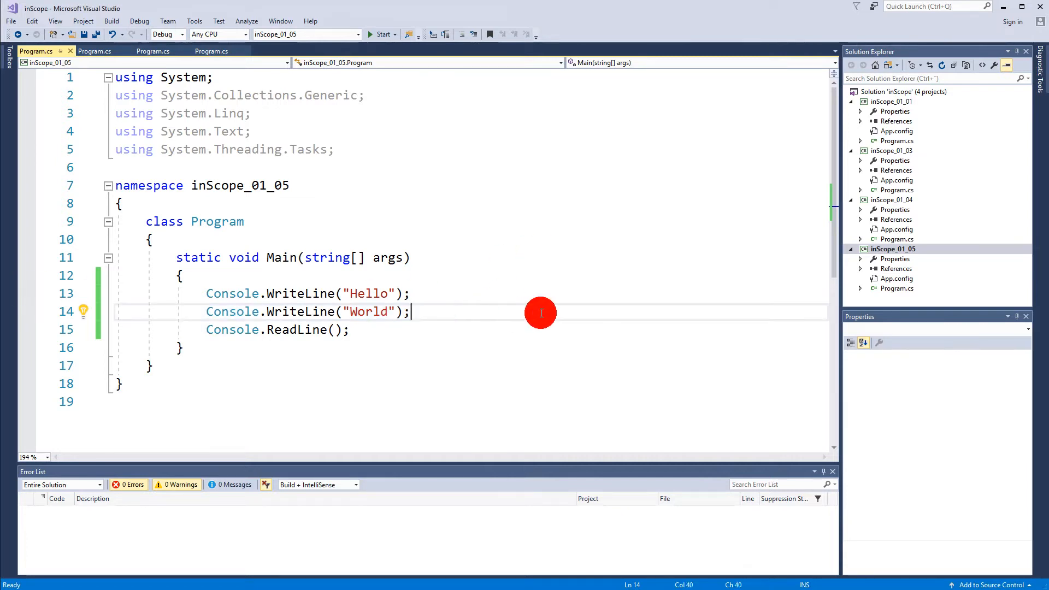
pyautogui.press('Enter')
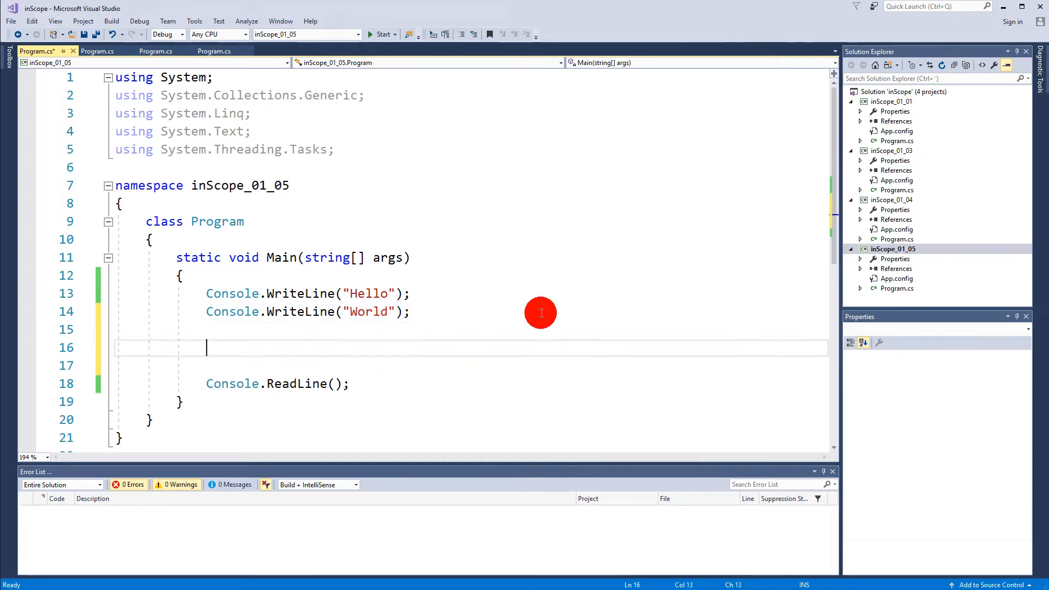
pyautogui.write('Console.write("Hello");')
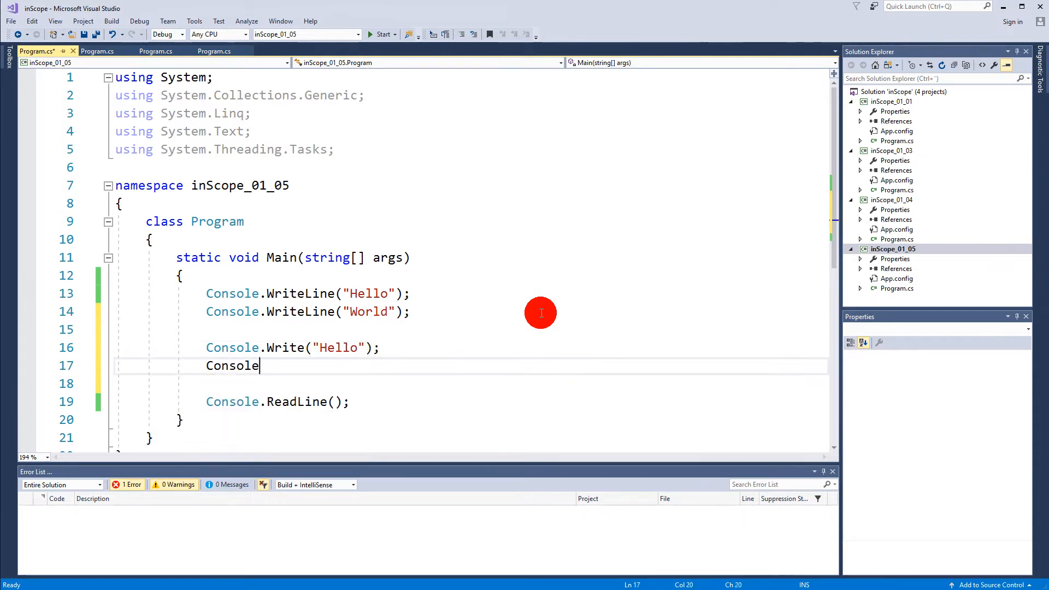
pyautogui.write('.Write()')
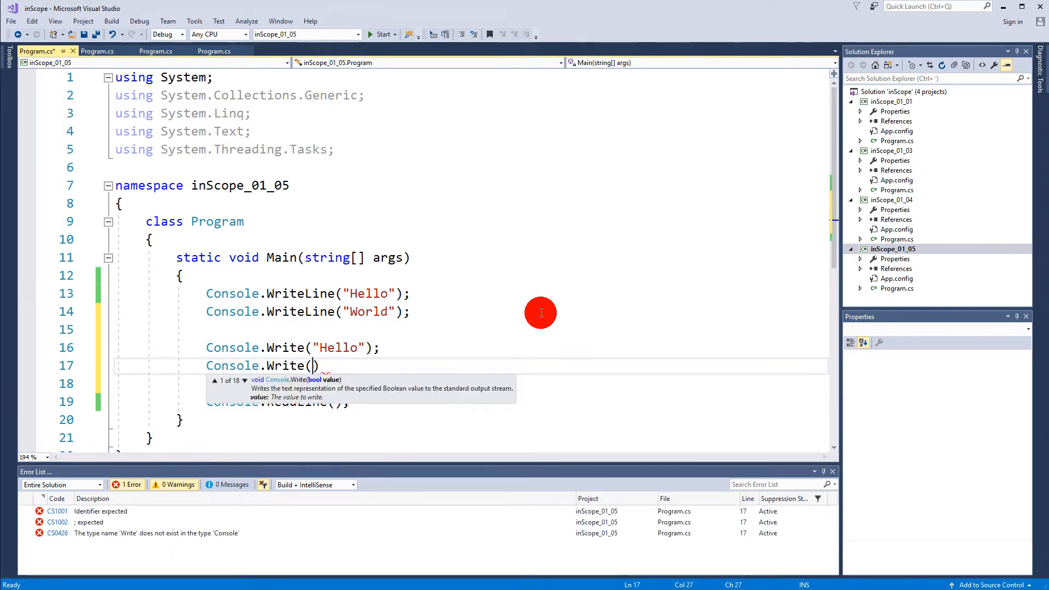
pyautogui.write('"World"')
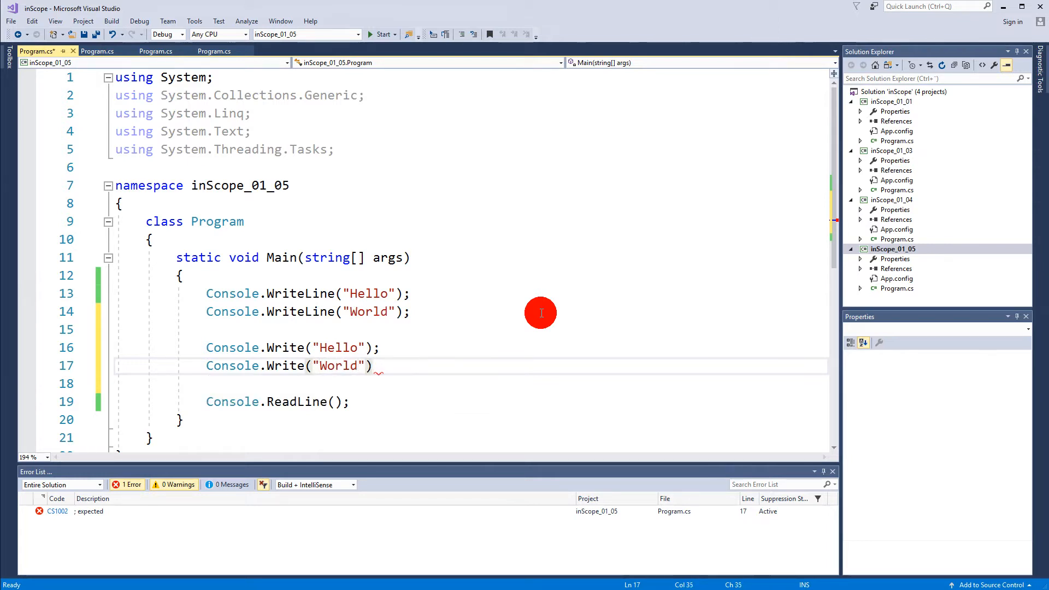
pyautogui.write(';')
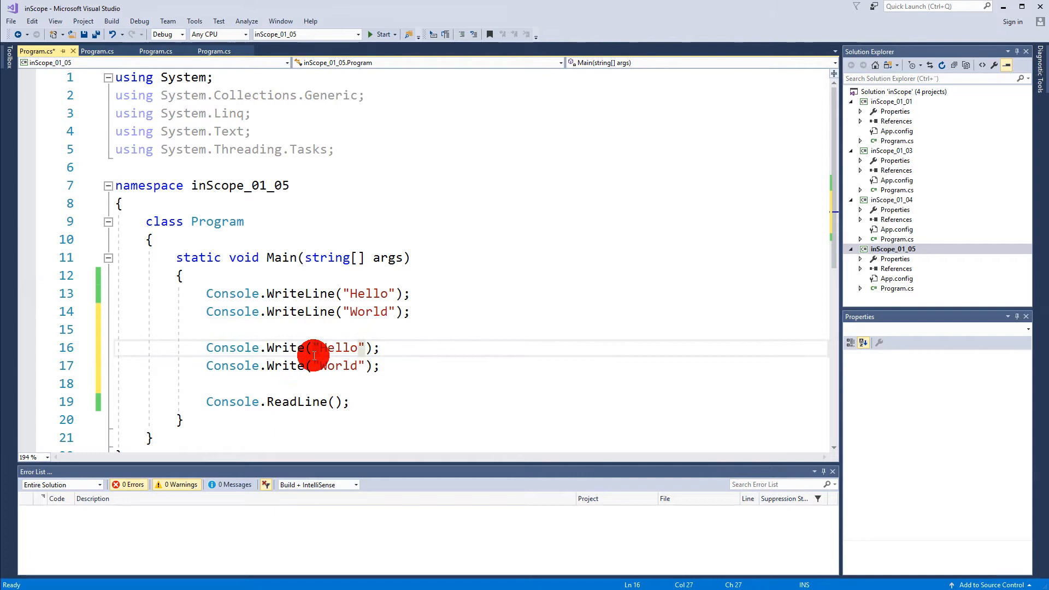
# Run the program and move the console aside to compare Hello, World and HelloWorld with the code.
pyautogui.click(382, 34)
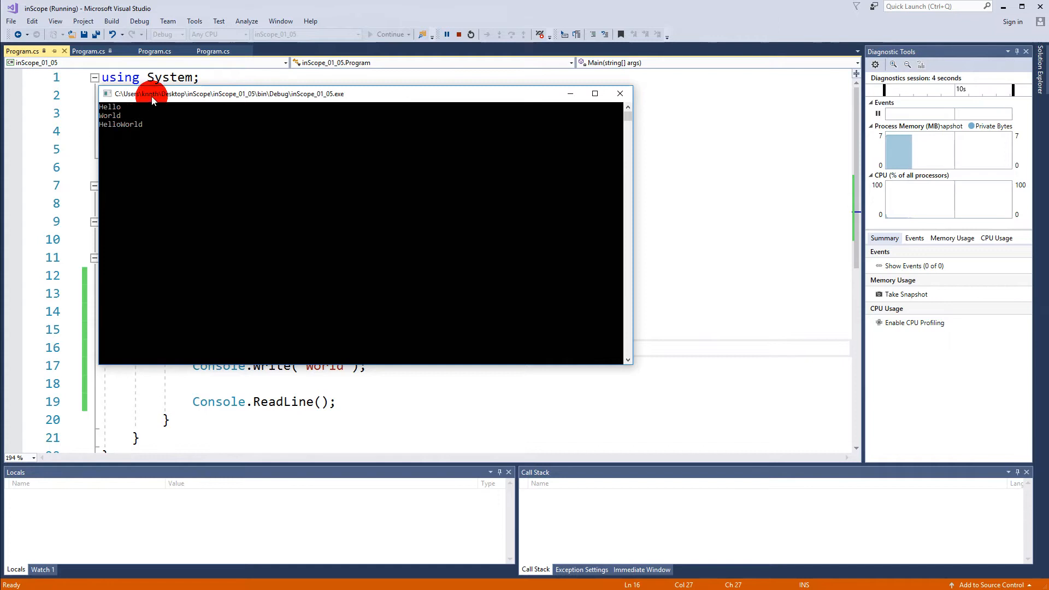
pyautogui.moveTo(220, 93); pyautogui.dragTo(596, 184)
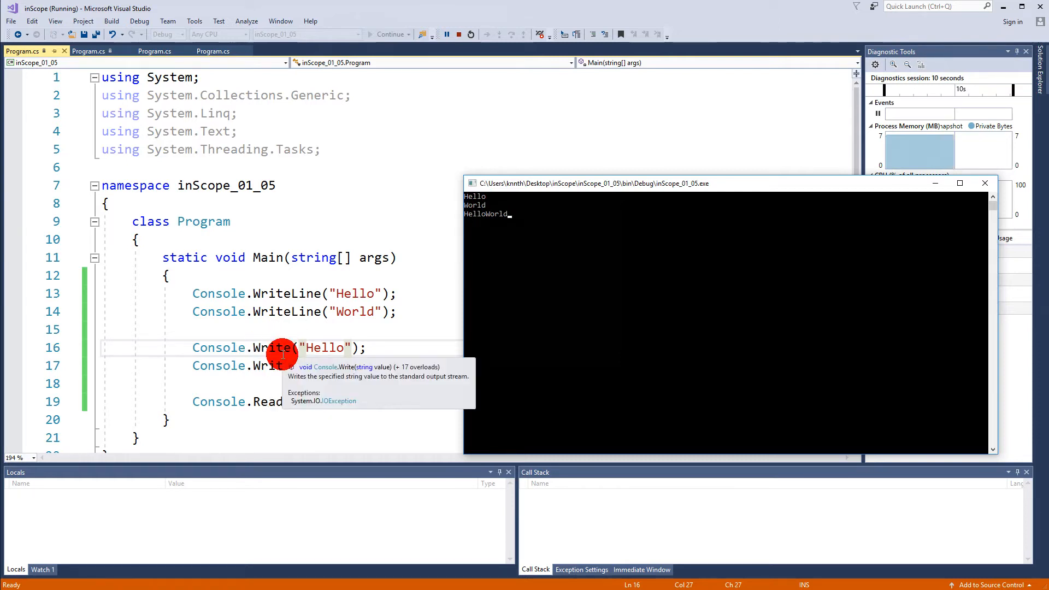
pyautogui.moveTo(498, 236)
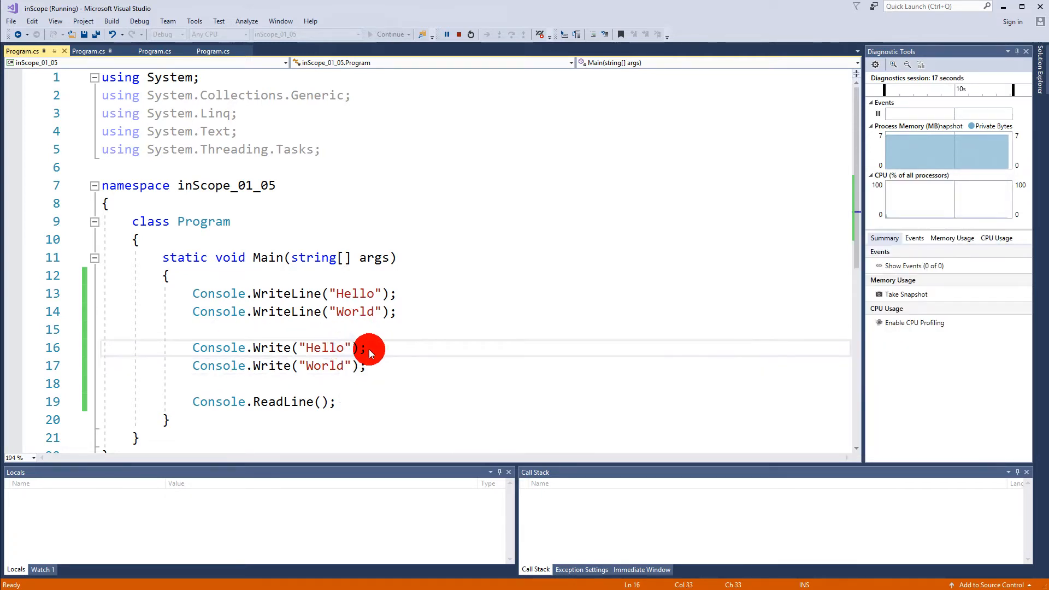
# Add a trailing space in the "Hello " Write call and run to confirm "Hello World" prints.
pyautogui.click(457, 34)
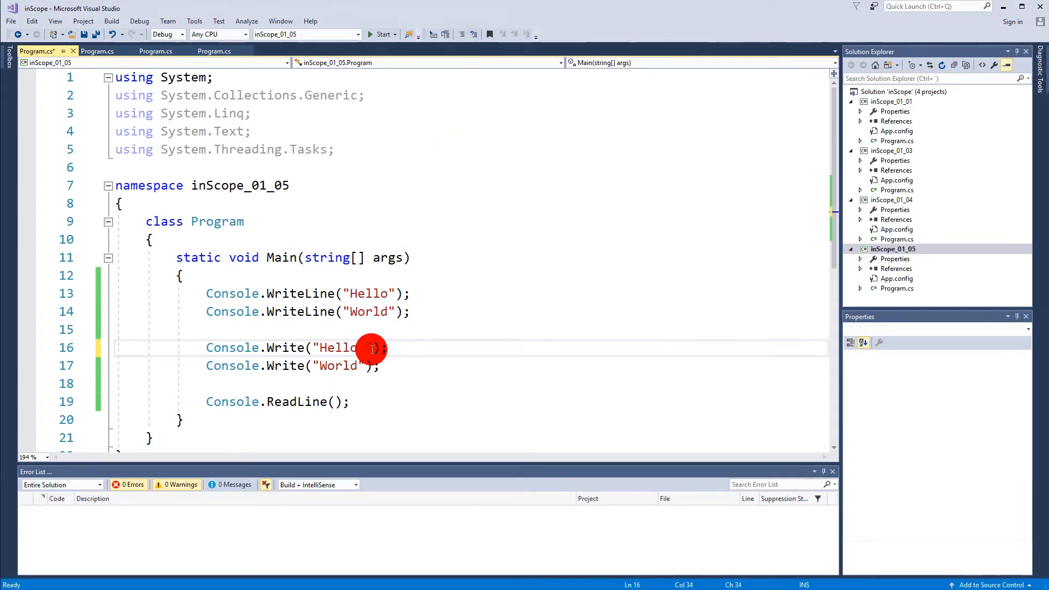
pyautogui.click(382, 34)
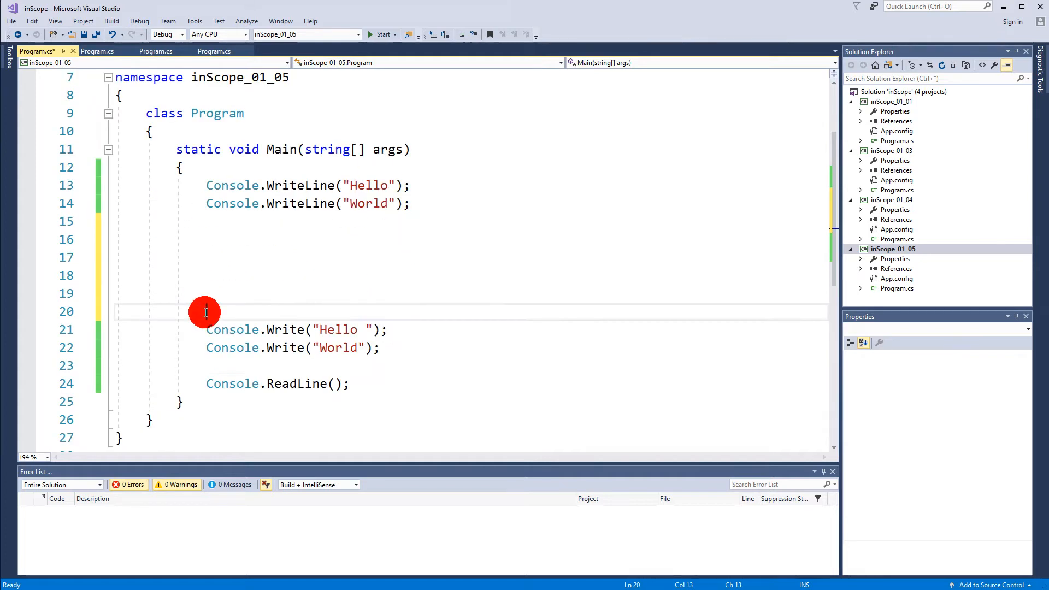
pyautogui.moveTo(284, 329)
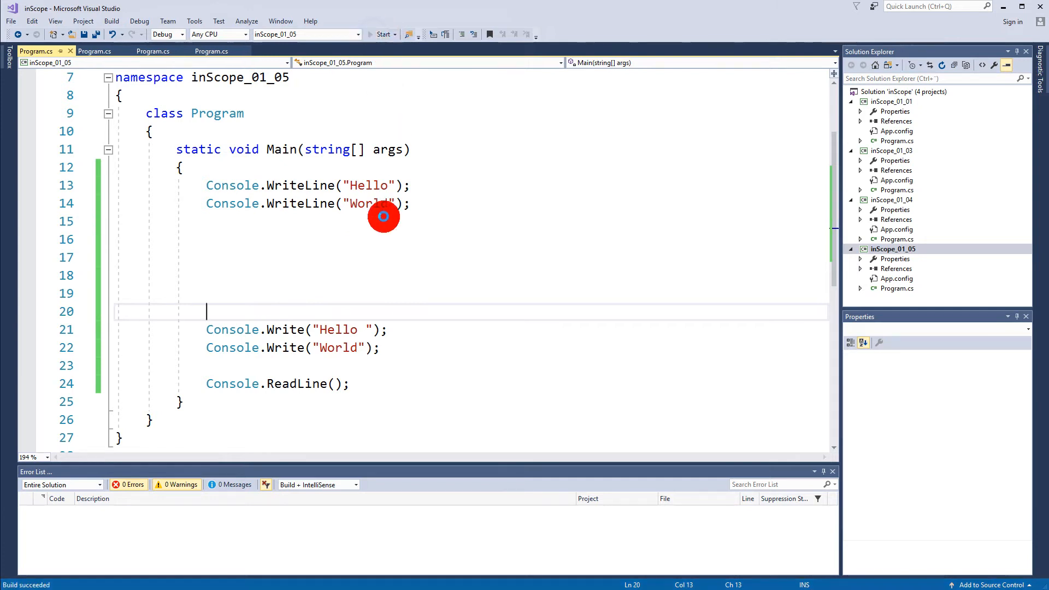
pyautogui.click(381, 34)
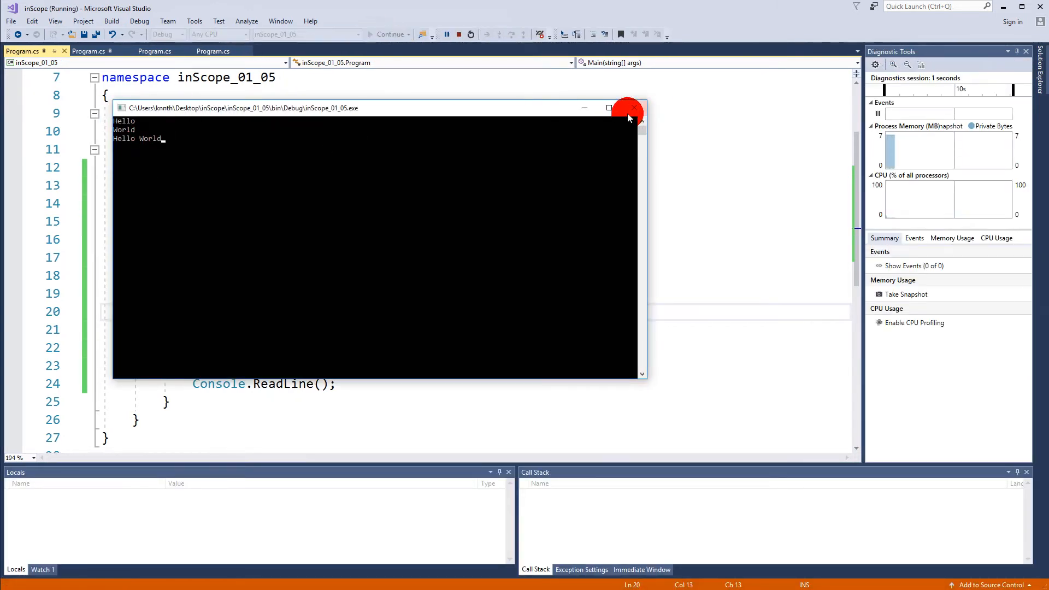
pyautogui.click(628, 108)
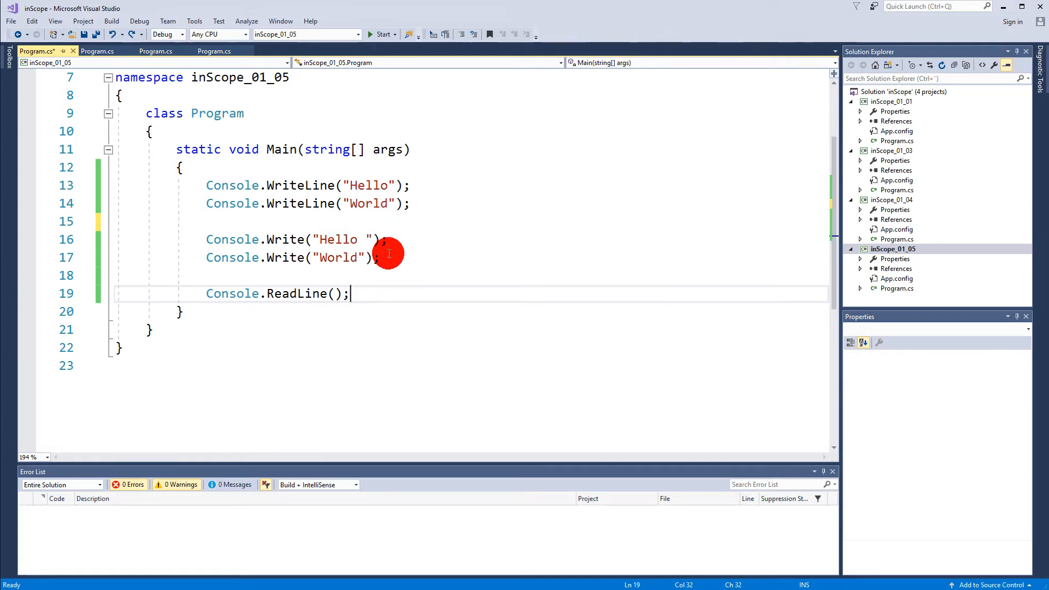
pyautogui.click(411, 185)
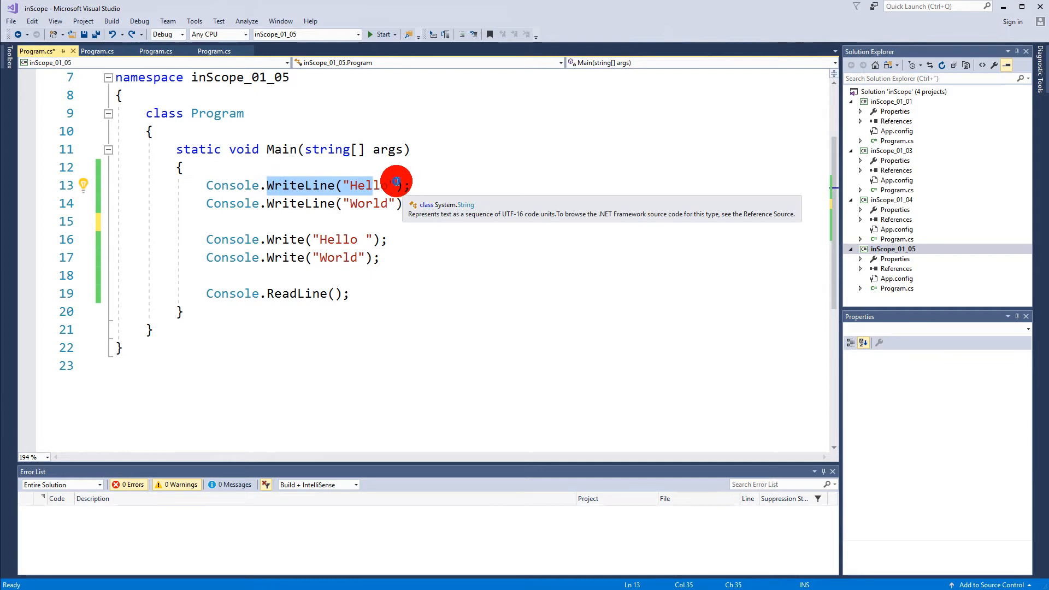
pyautogui.click(388, 185)
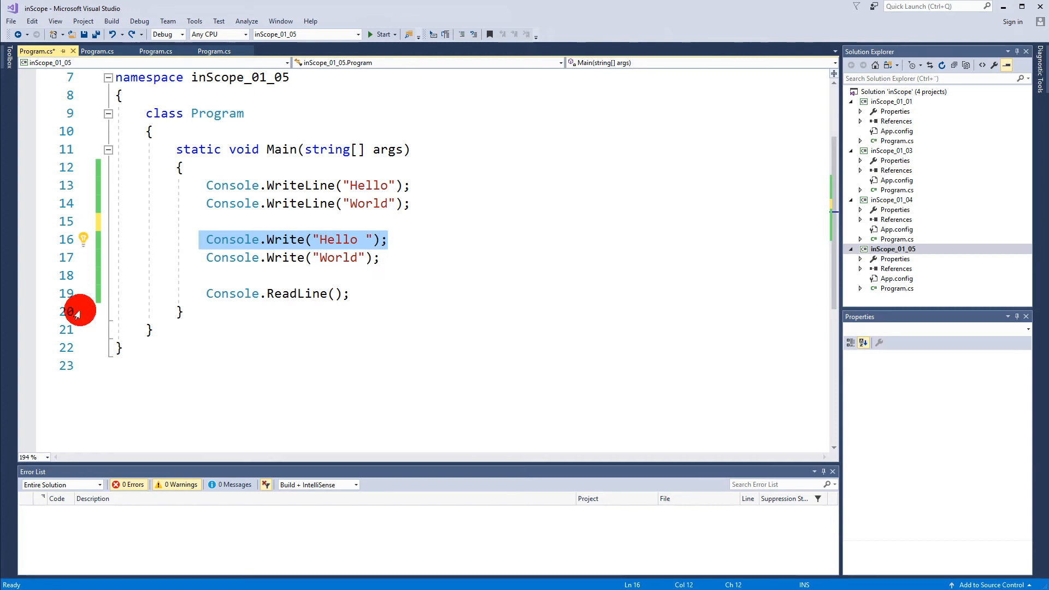
pyautogui.doubleClick(339, 239)
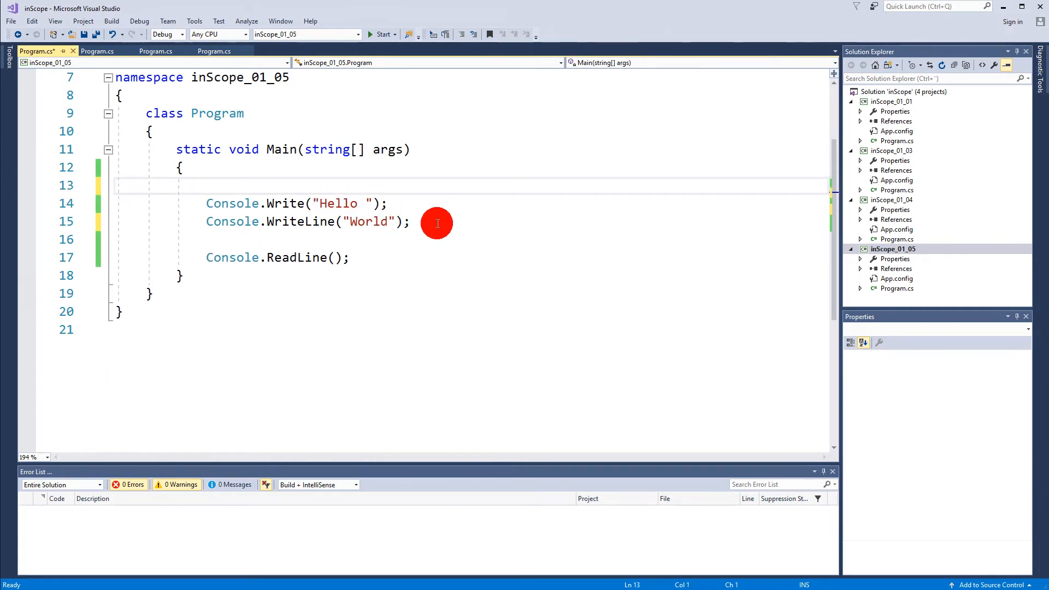
pyautogui.click(298, 221)
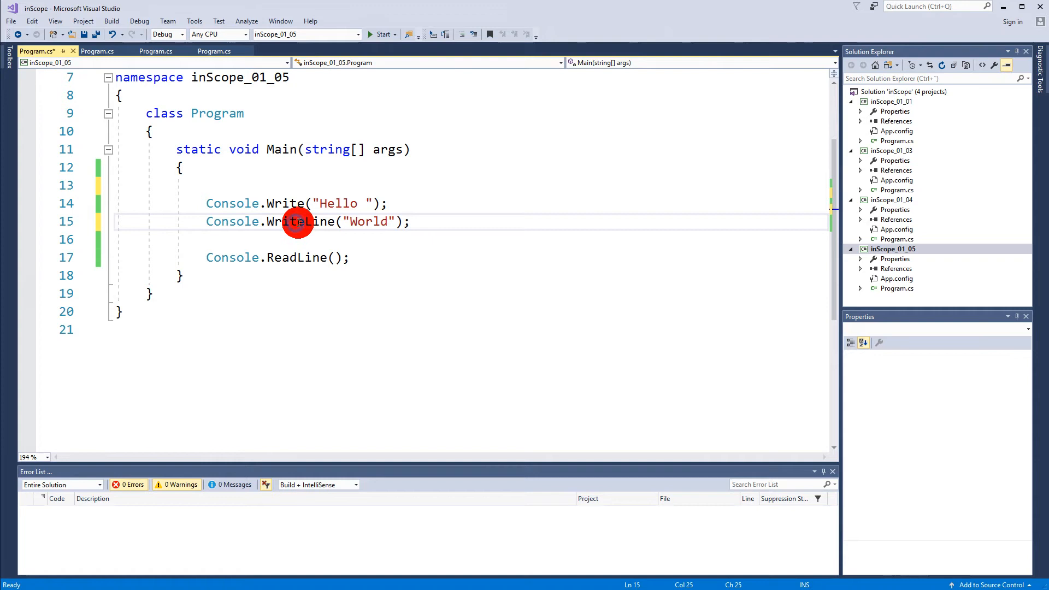
pyautogui.click(379, 34)
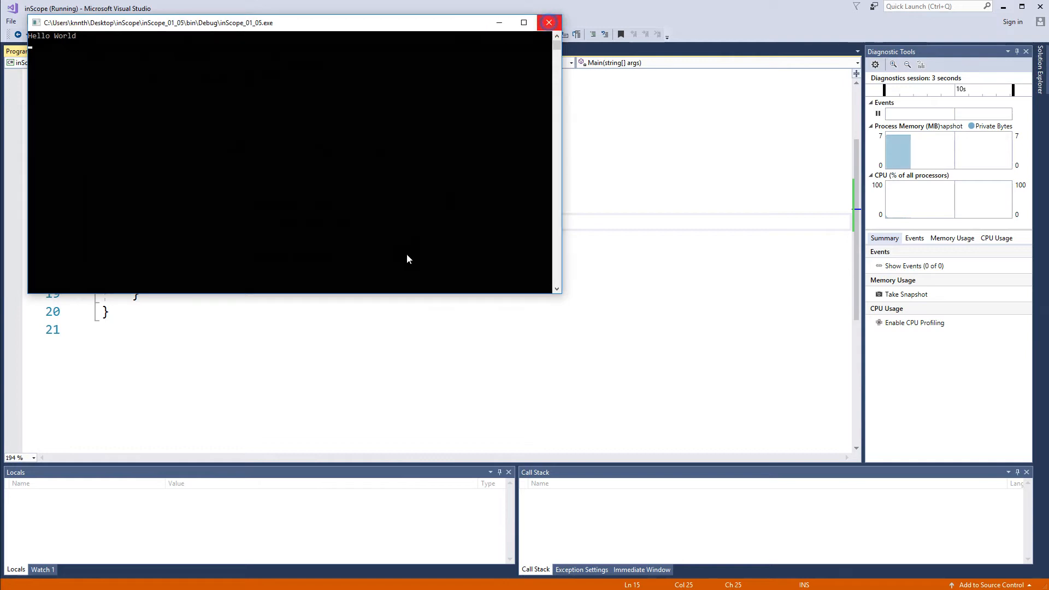
pyautogui.click(548, 22)
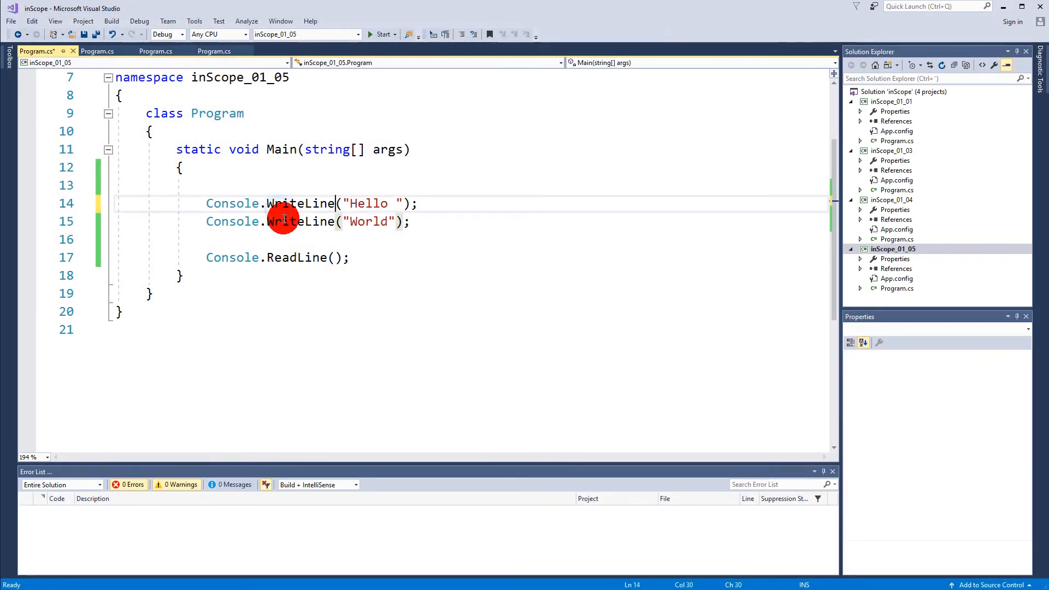
pyautogui.write('writr')
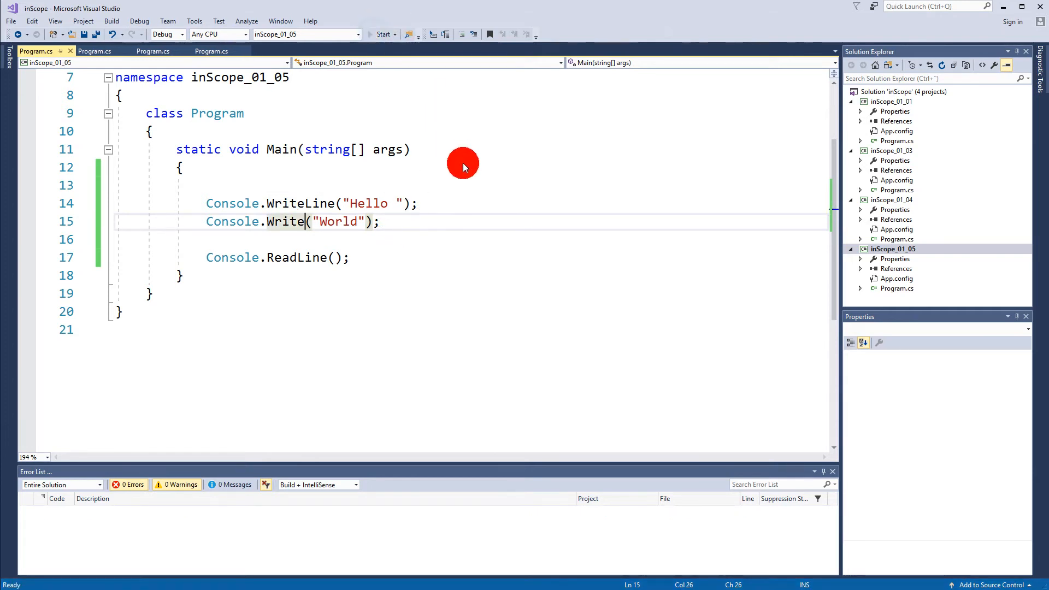
pyautogui.click(381, 34)
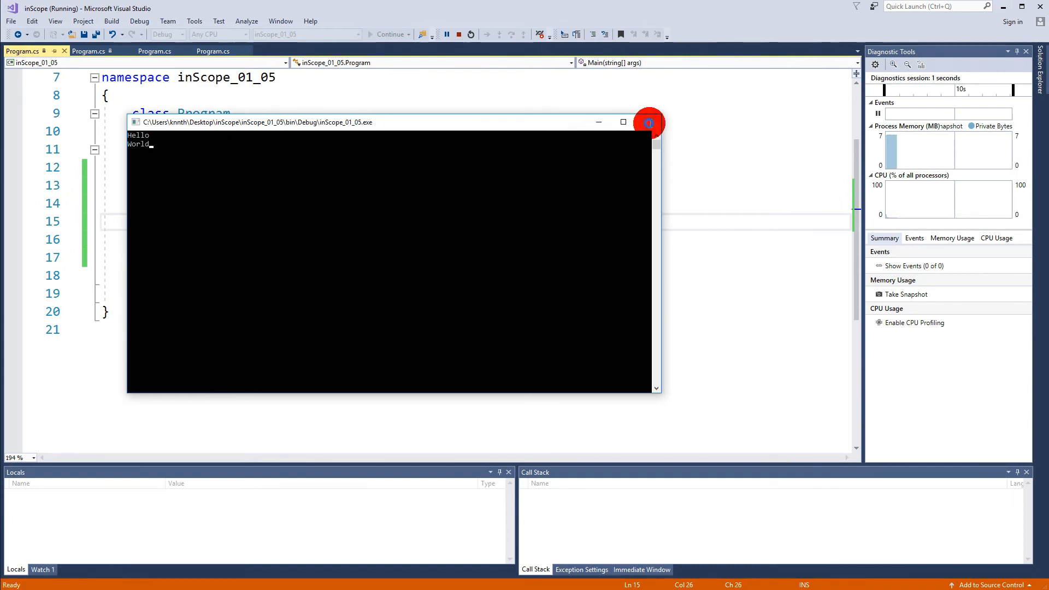
pyautogui.click(648, 122)
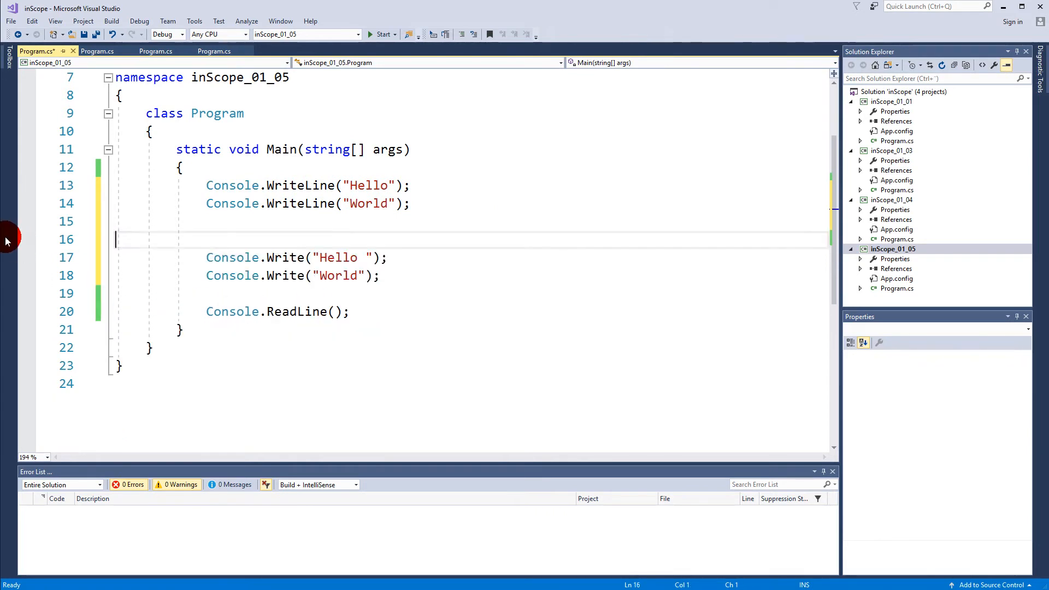
# Delete the blank line 16 and select all statements inside Main.
pyautogui.press('Backspace')
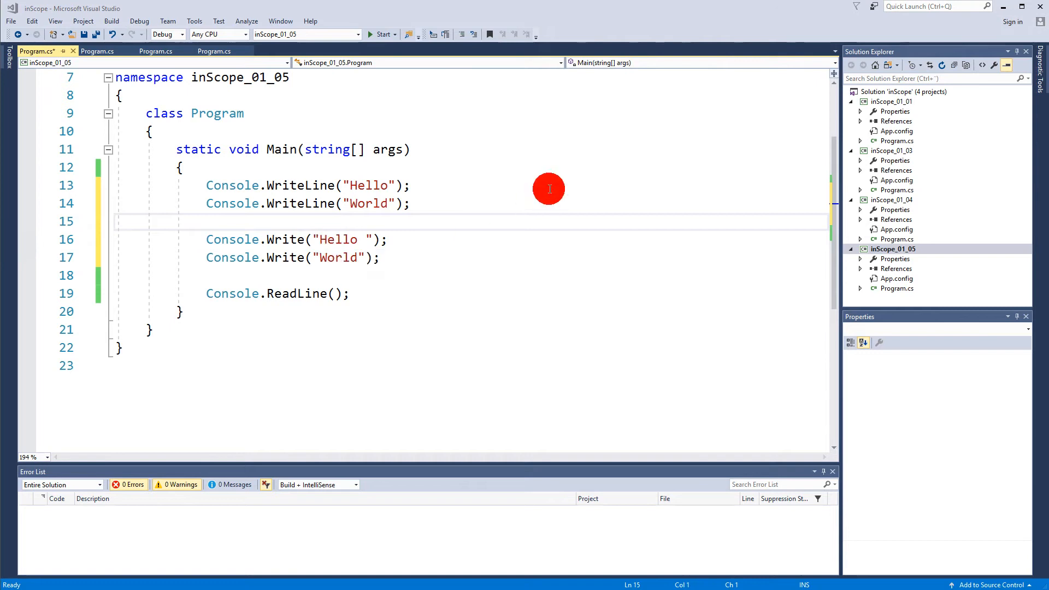
pyautogui.moveTo(288, 240)
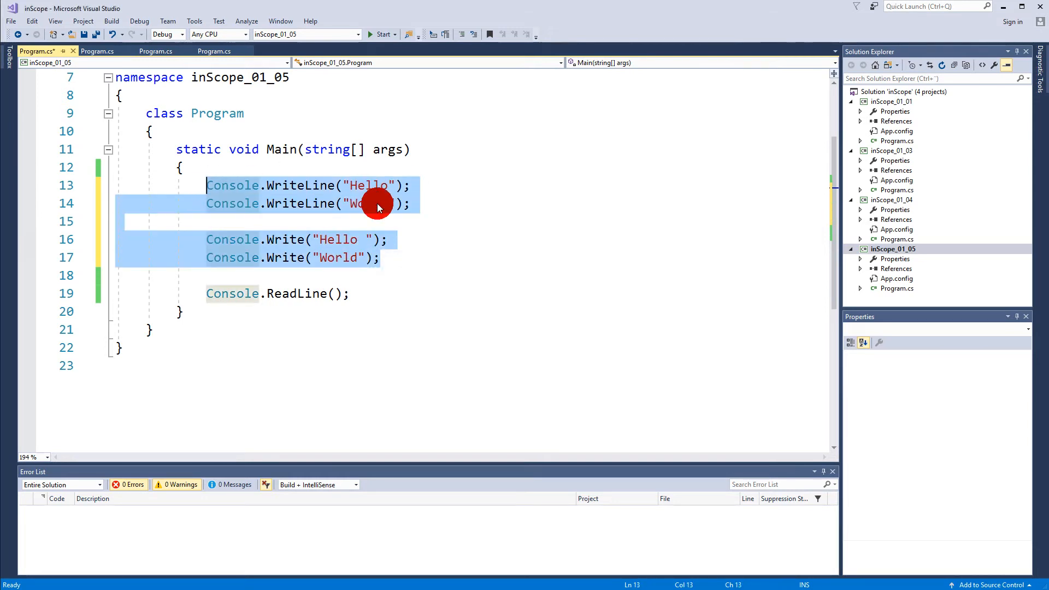
pyautogui.moveTo(375, 204)
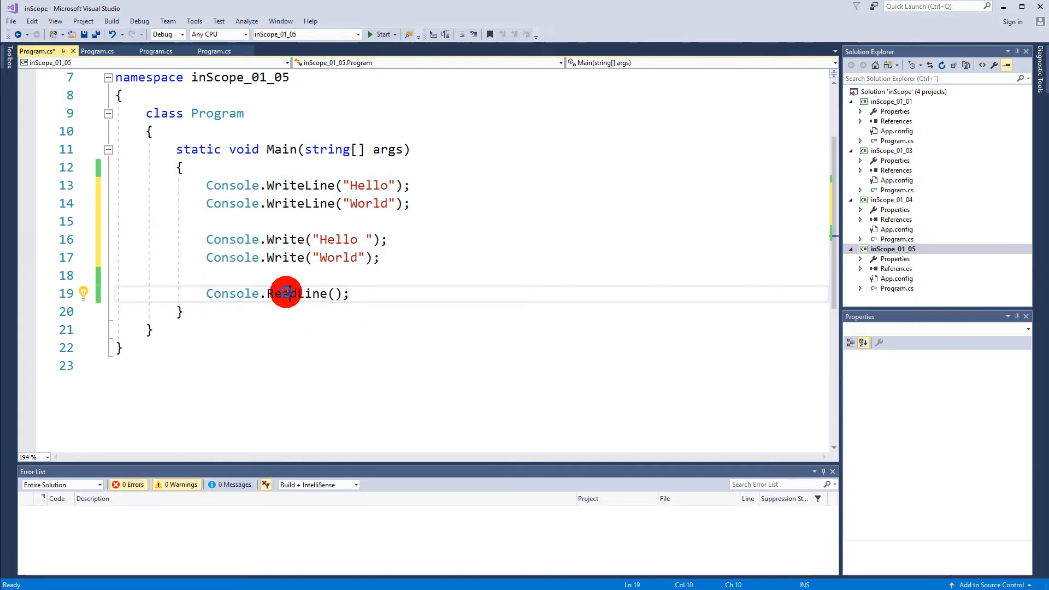
pyautogui.doubleClick(296, 293)
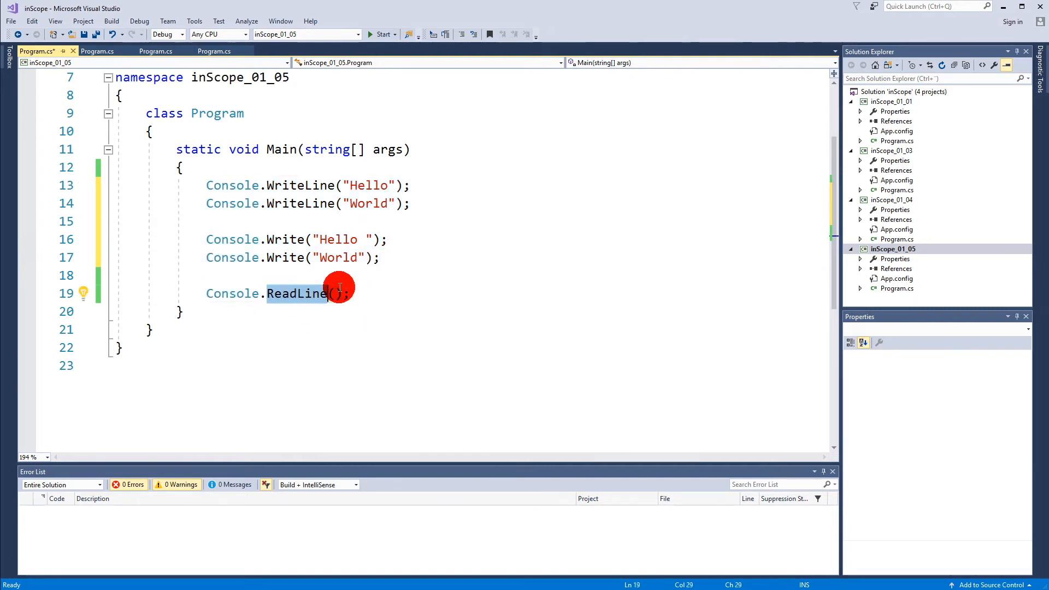
pyautogui.moveTo(327, 293); pyautogui.dragTo(206, 185)
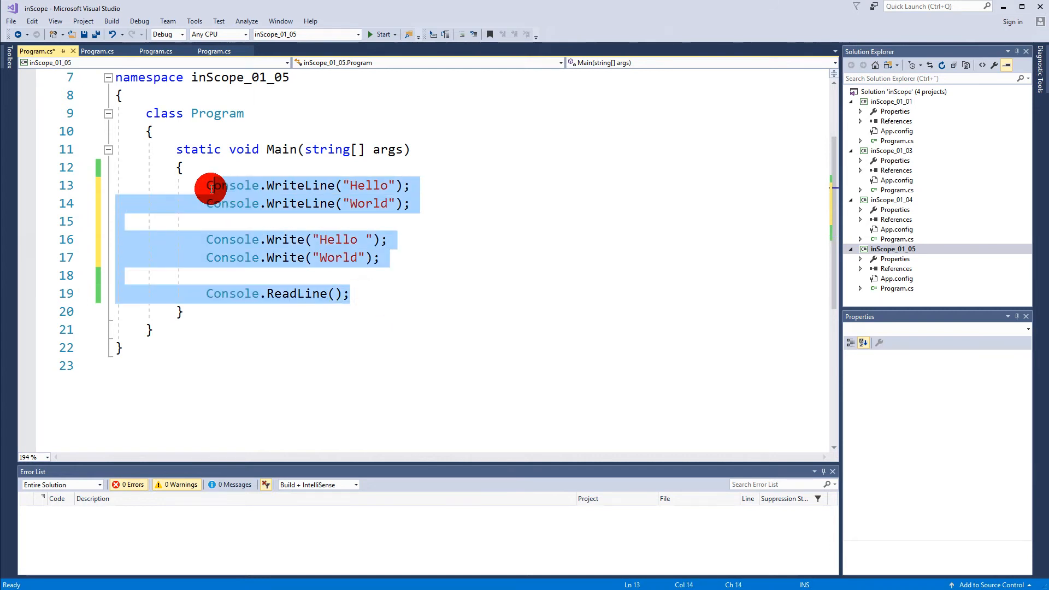
# Replace Main's body with a WriteLine greeting "Hello and welcome... Press Enter to continue".
pyautogui.write('cons')
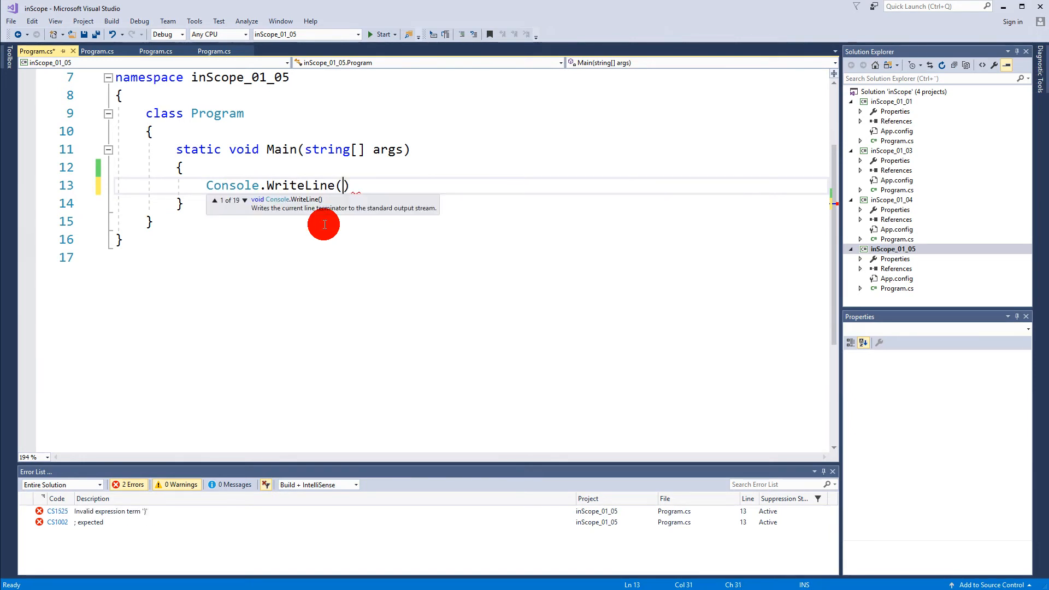
pyautogui.write('"Hello "')
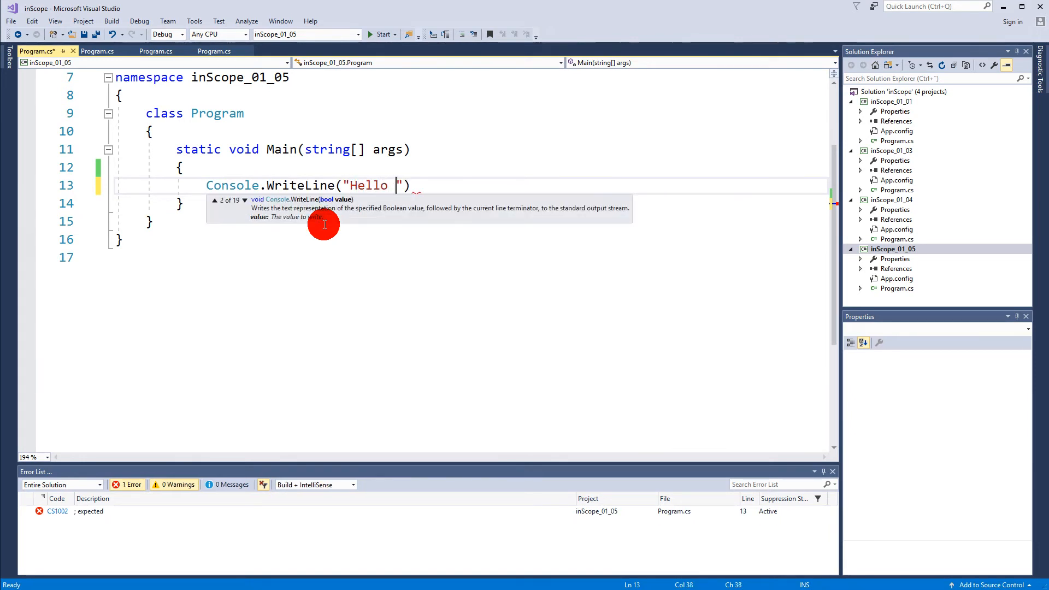
pyautogui.write('and welcome to my program.')
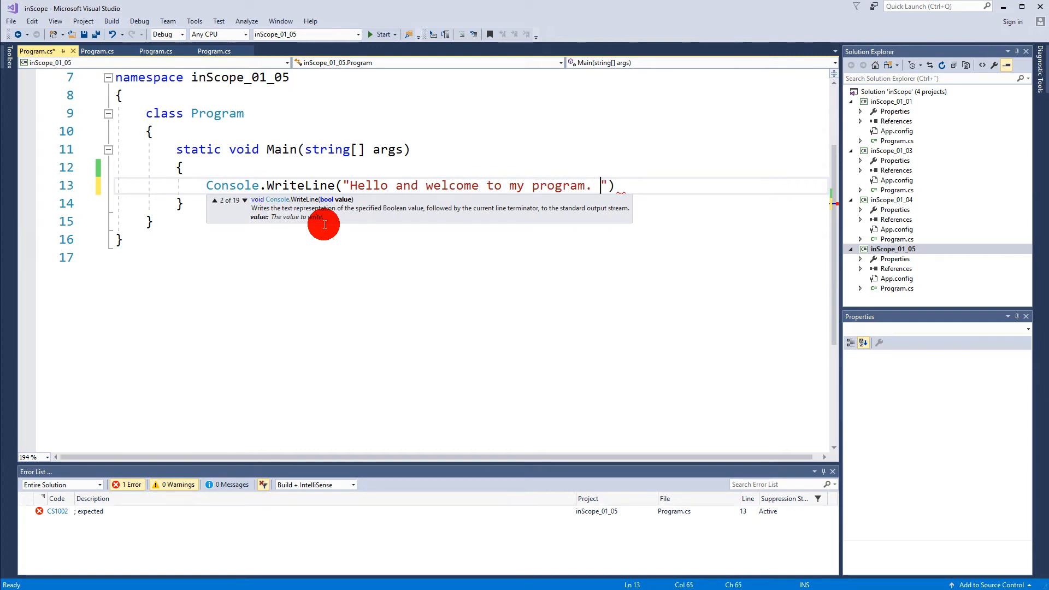
pyautogui.write('Press Enter to')
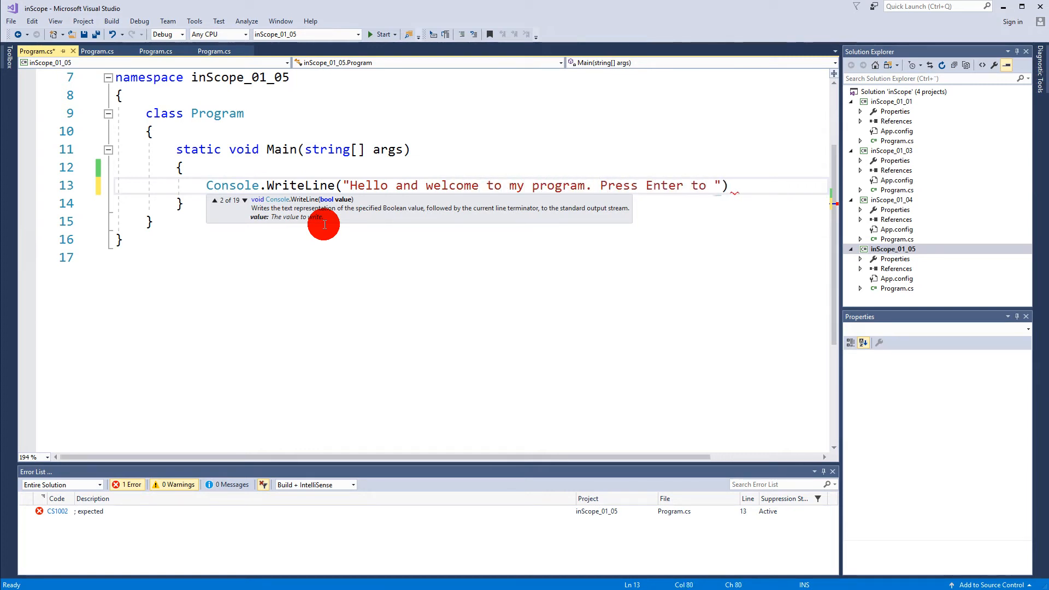
pyautogui.write('continue')
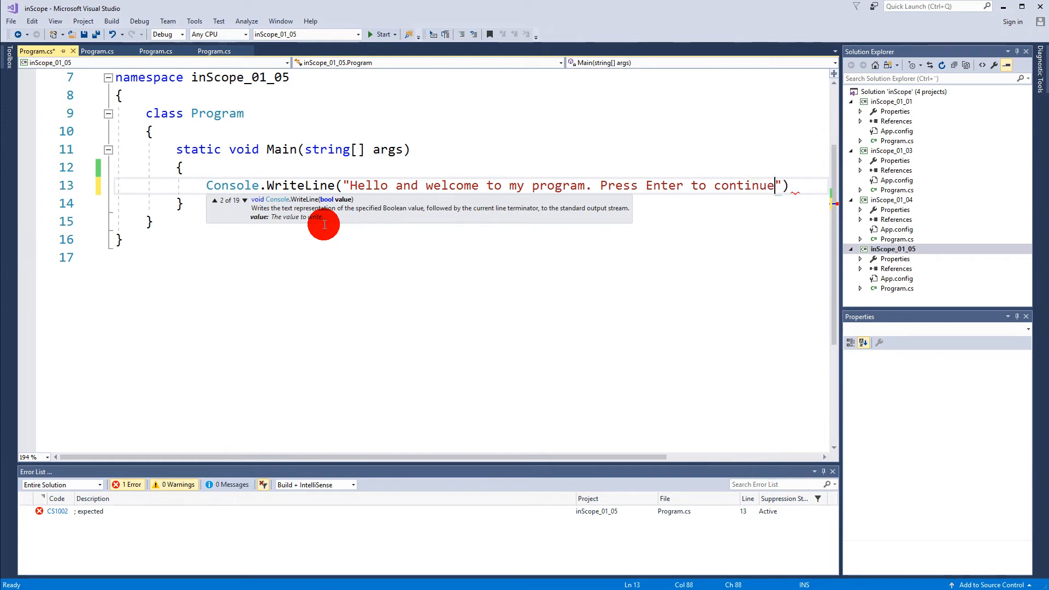
pyautogui.write(');')
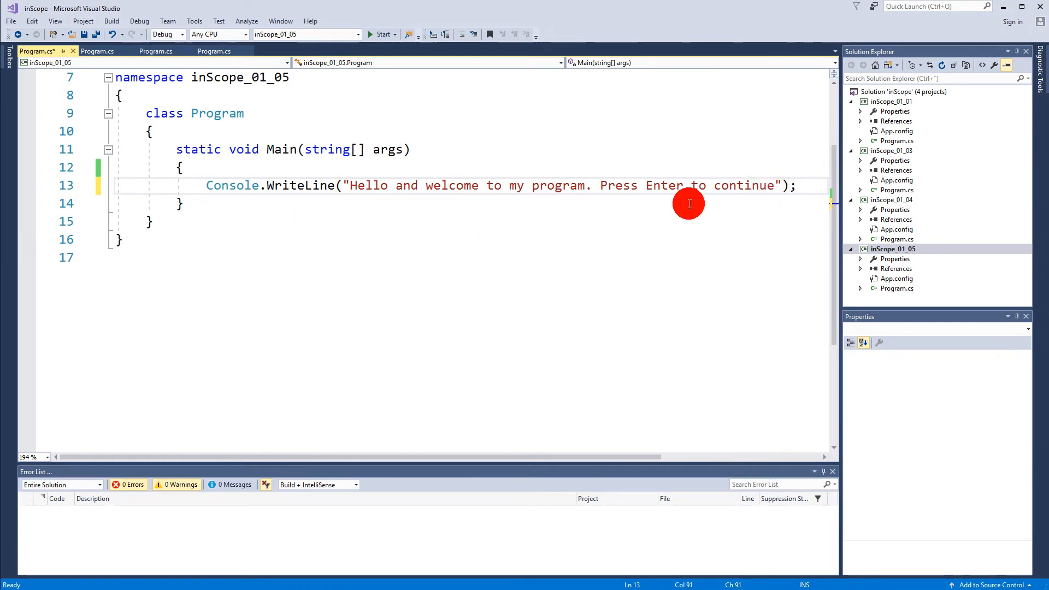
# Add Console.ReadLine(); after the greeting and run the program to test it.
pyautogui.write('conso')
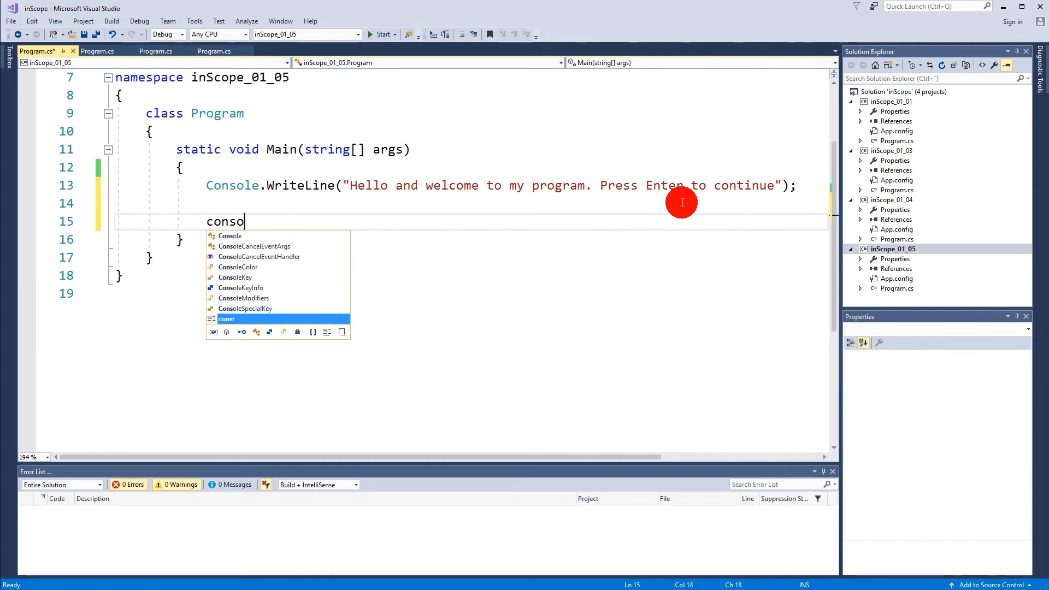
pyautogui.write('le.ReadLine()')
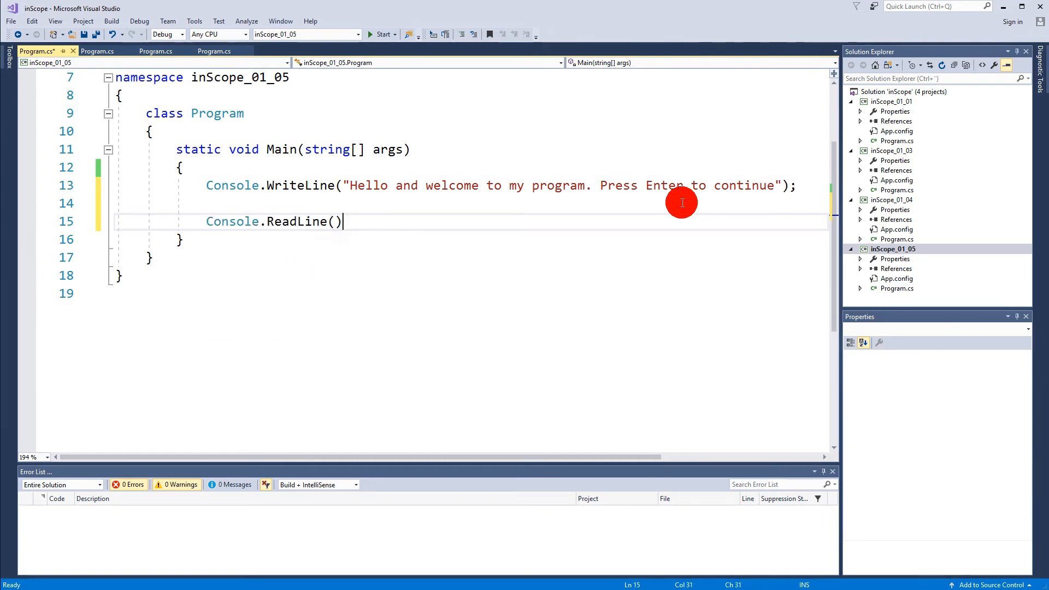
pyautogui.write(';')
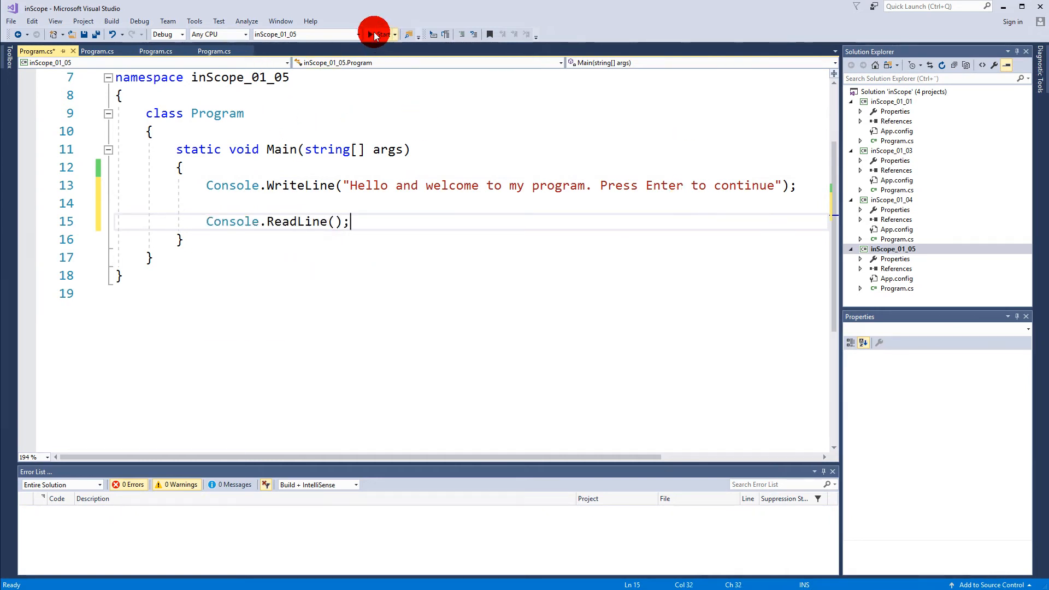
pyautogui.click(373, 33)
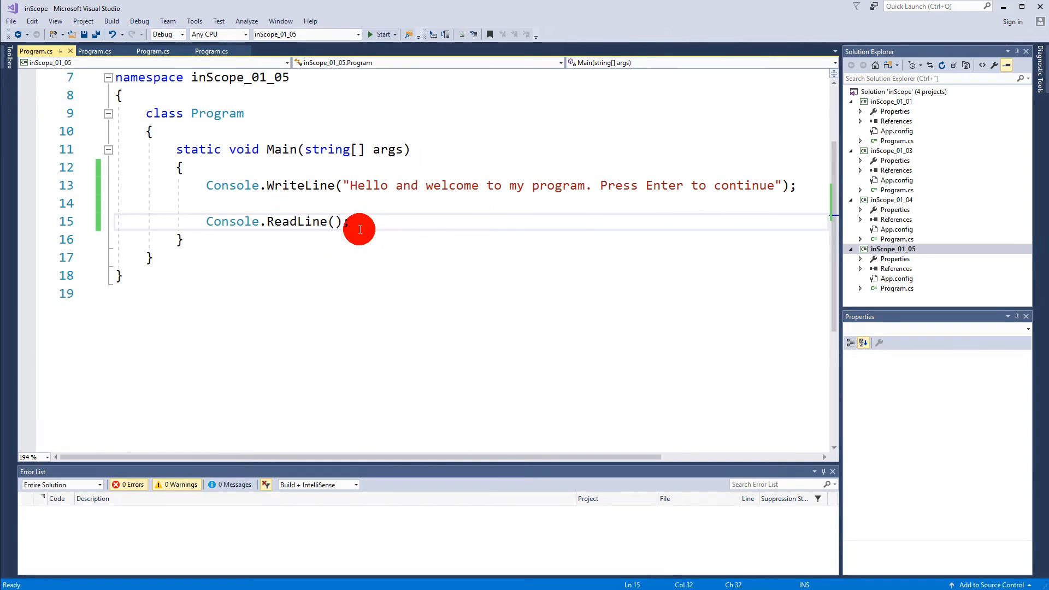
# Add Console.WriteLine("Hello World"); on a new line after the first ReadLine.
pyautogui.press('enter')
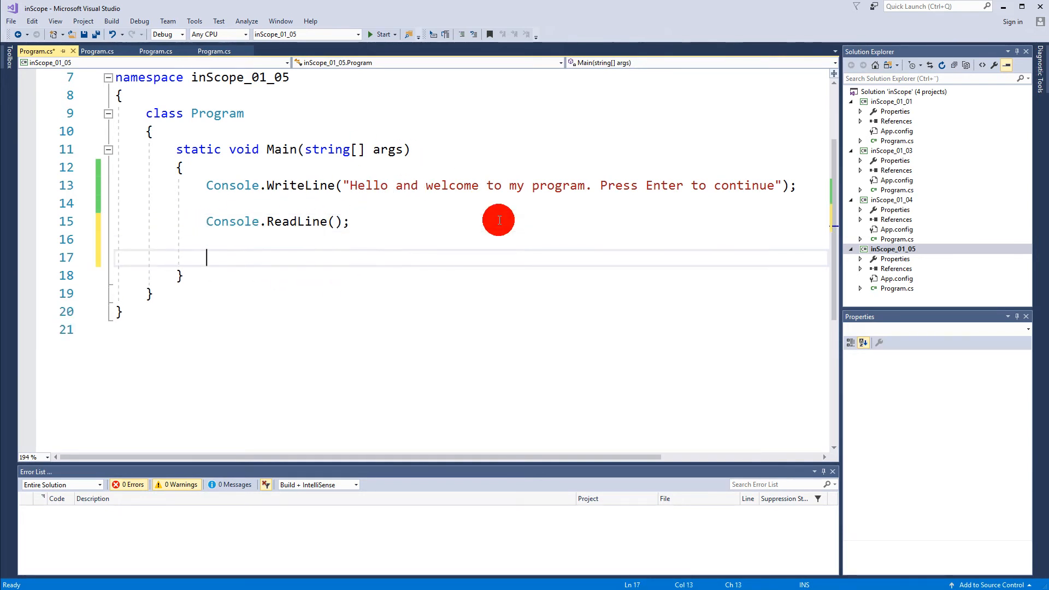
pyautogui.write('Console.')
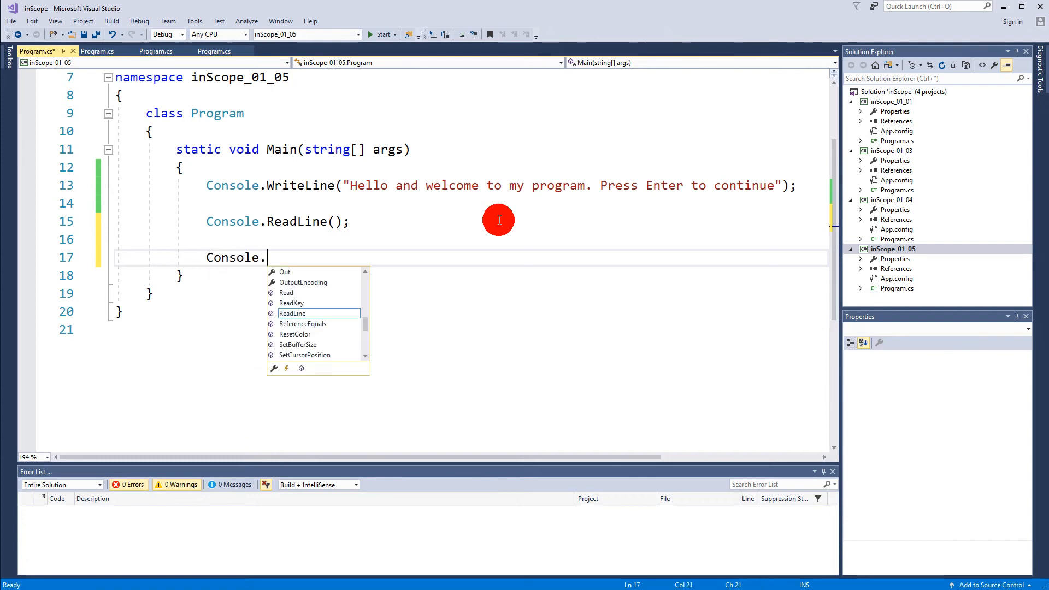
pyautogui.write('writeLine("Hello Wo')
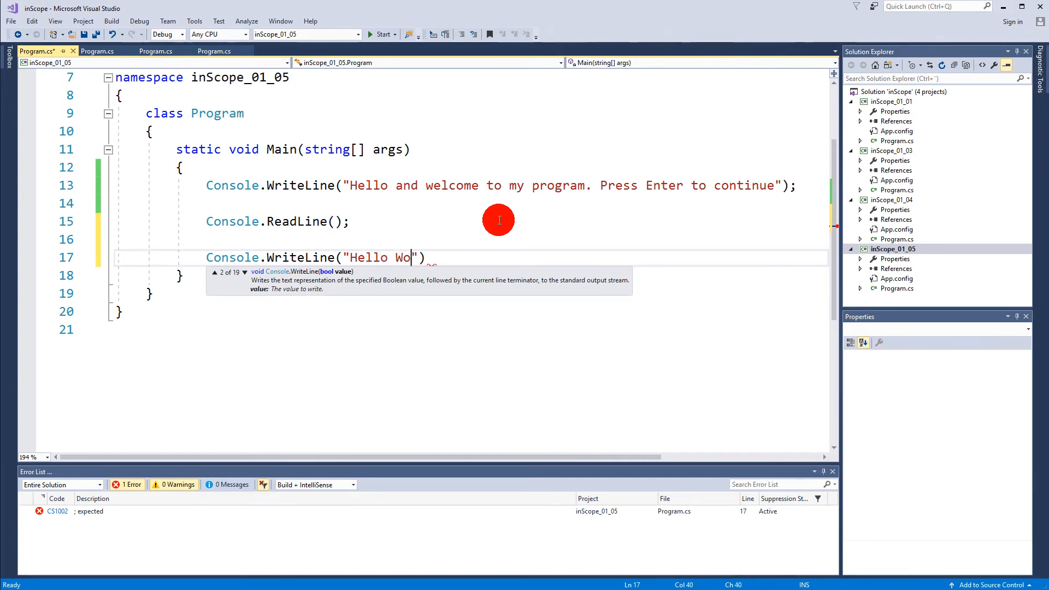
pyautogui.write('rld");')
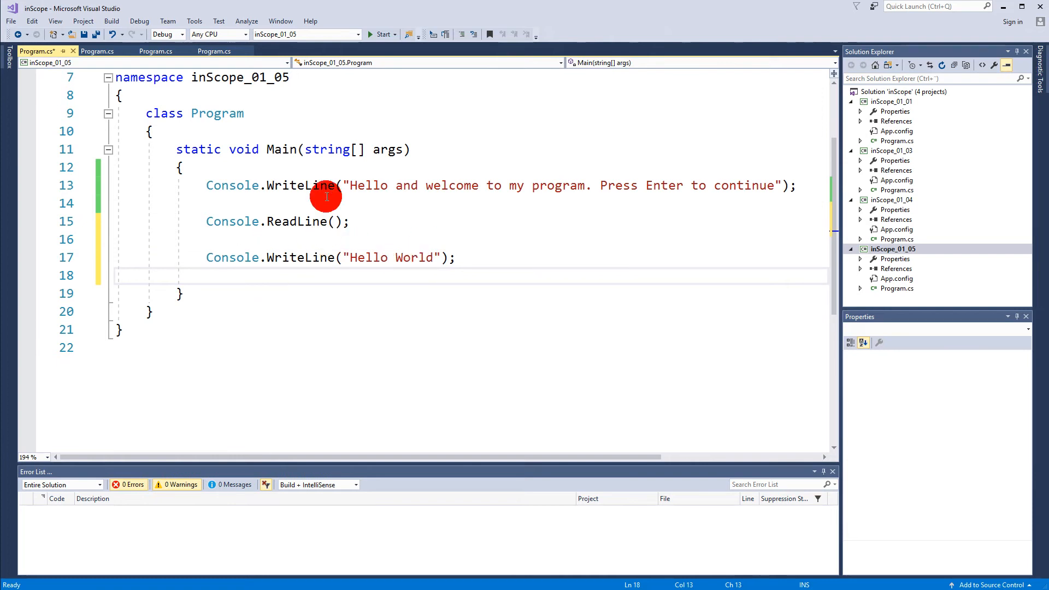
# Add a second Console.ReadLine() on a new line below Hello World.
pyautogui.click(379, 34)
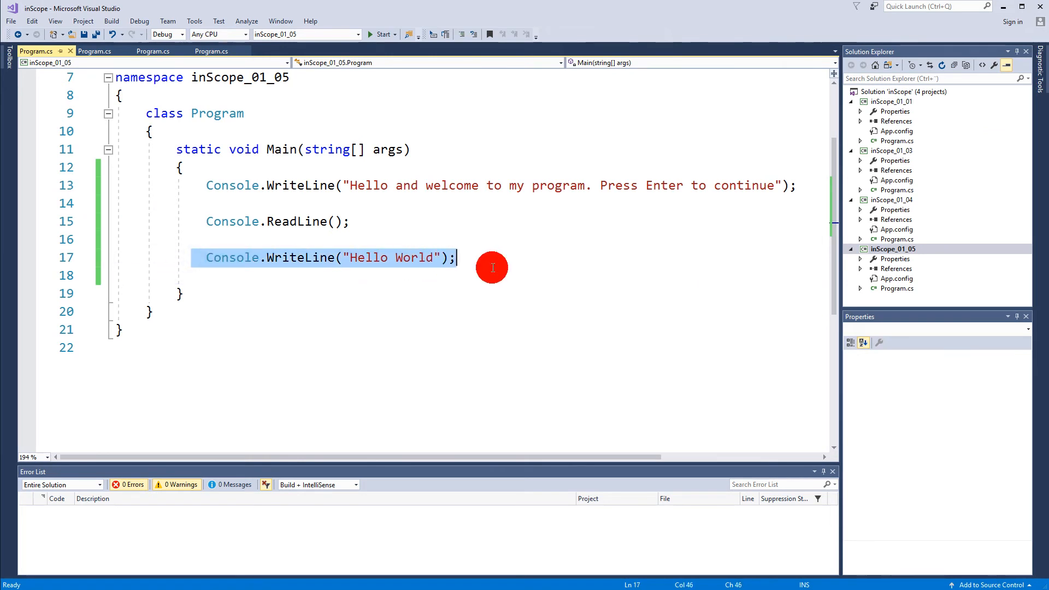
pyautogui.press('enter')
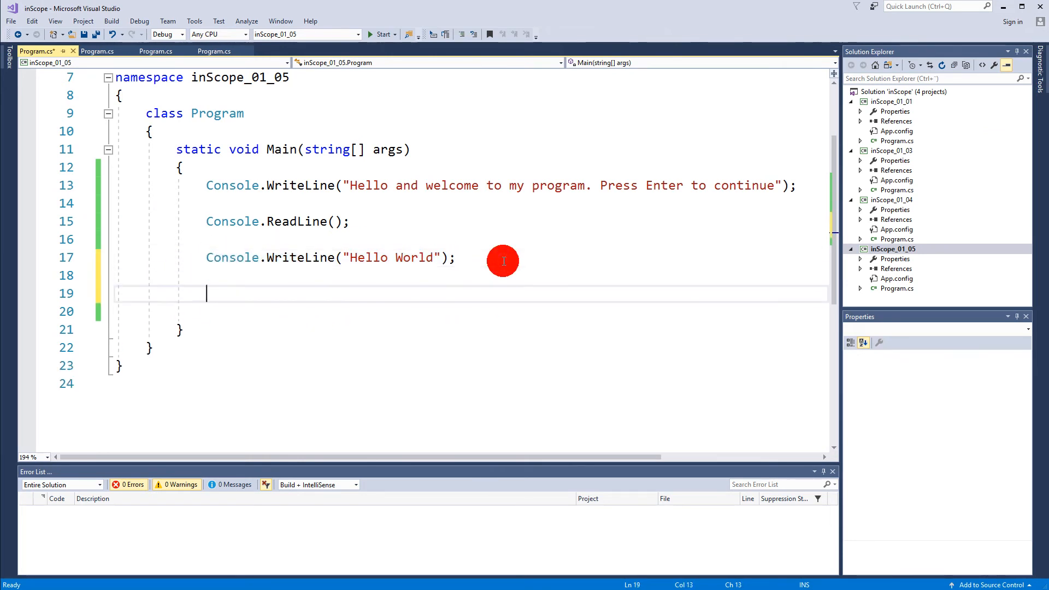
pyautogui.write('cons')
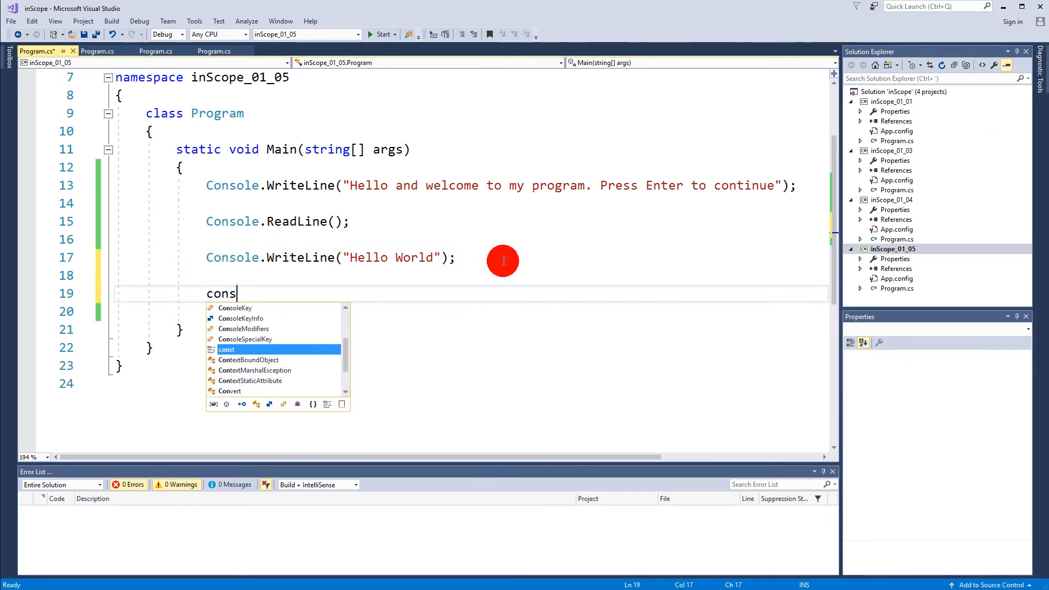
pyautogui.write('ole.ReadLine();')
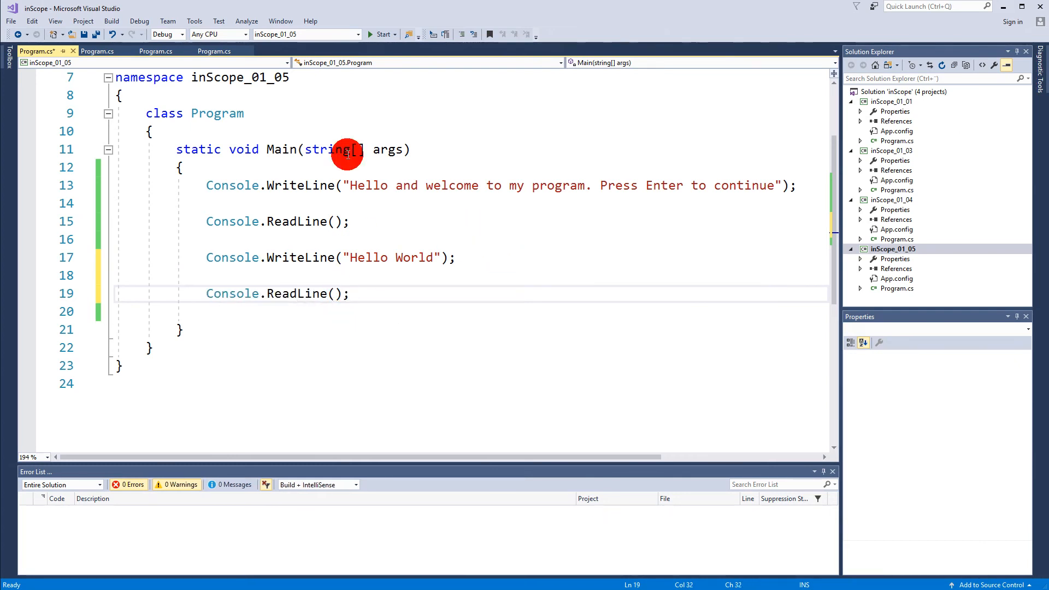
# Extend the string to "Hello World, press enter to close the program" and run it.
pyautogui.click(381, 34)
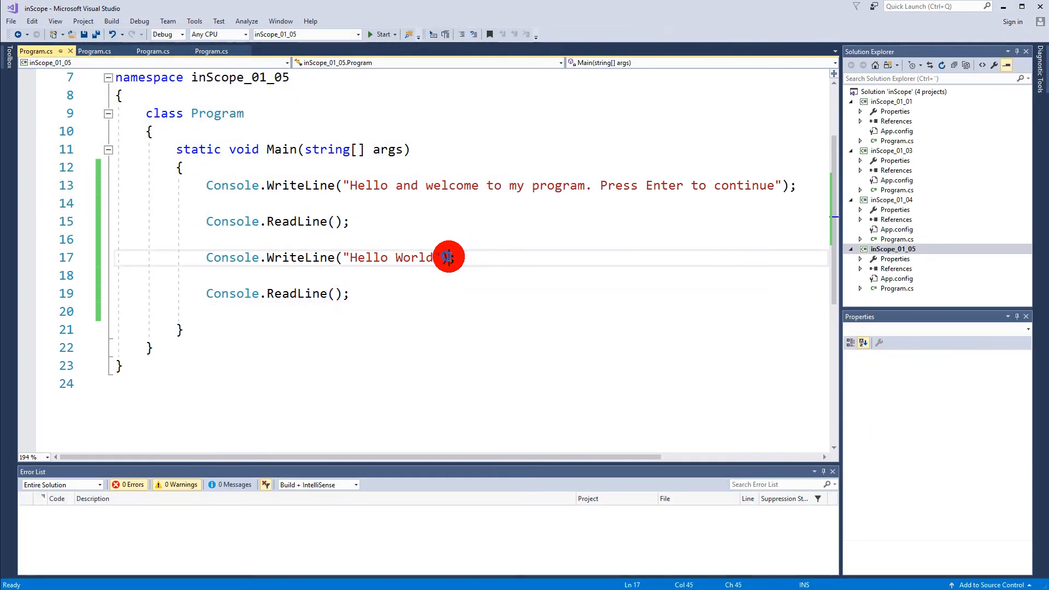
pyautogui.write(',')
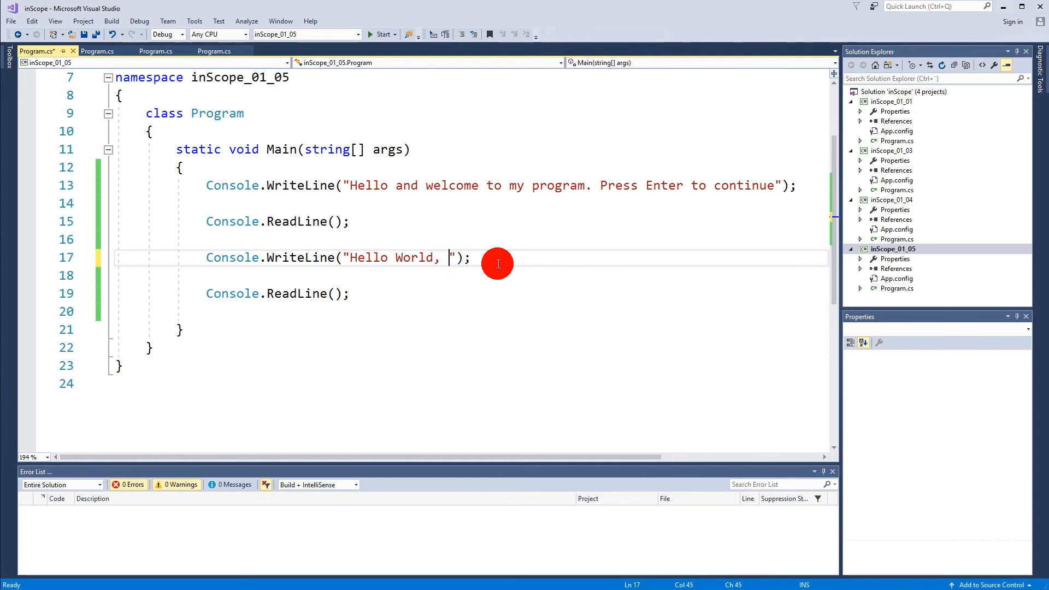
pyautogui.write('press enter to close')
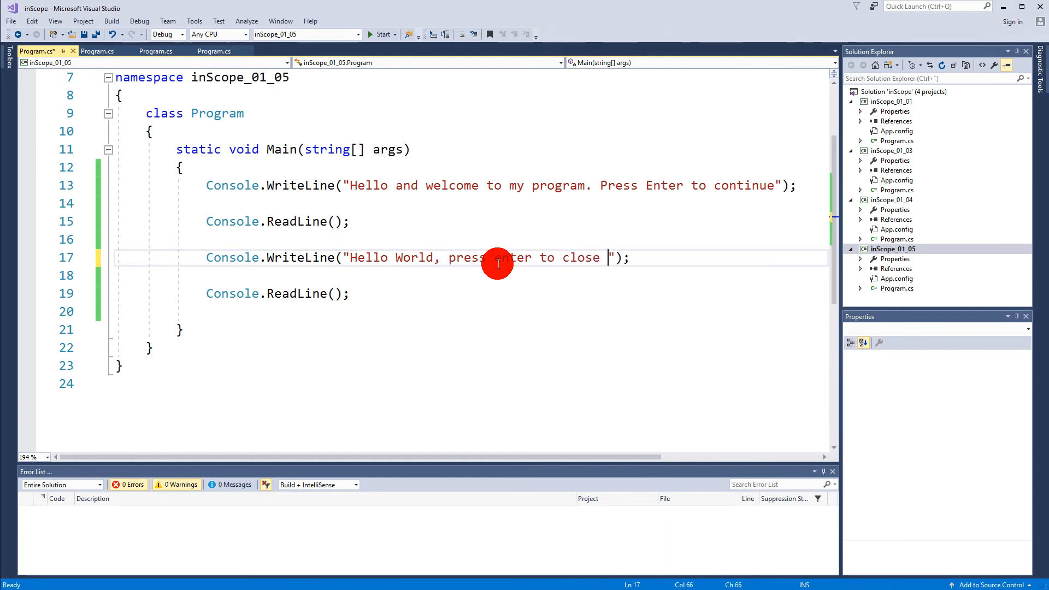
pyautogui.write('the program')
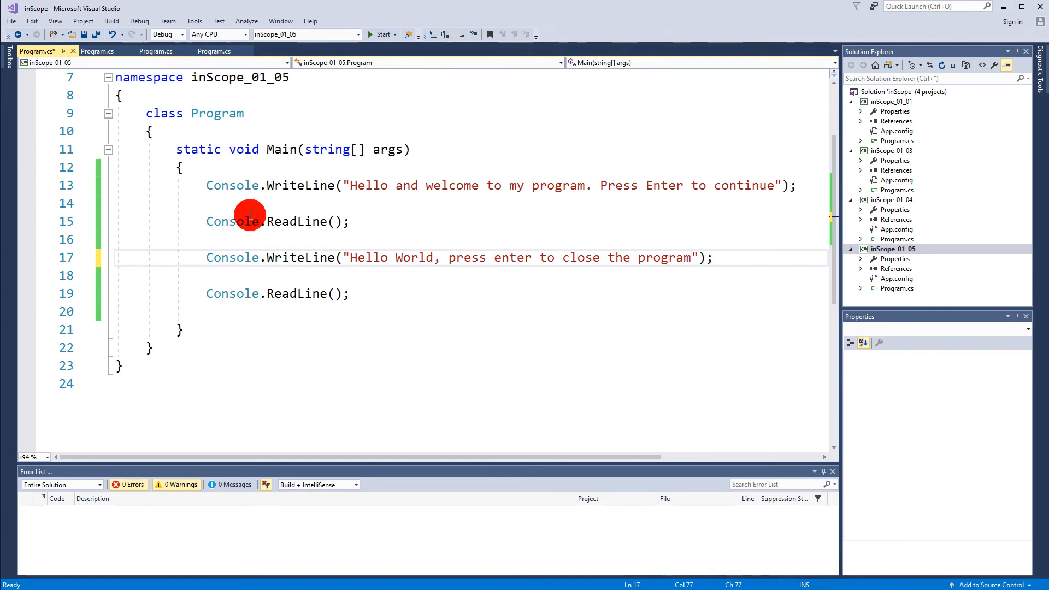
pyautogui.click(379, 33)
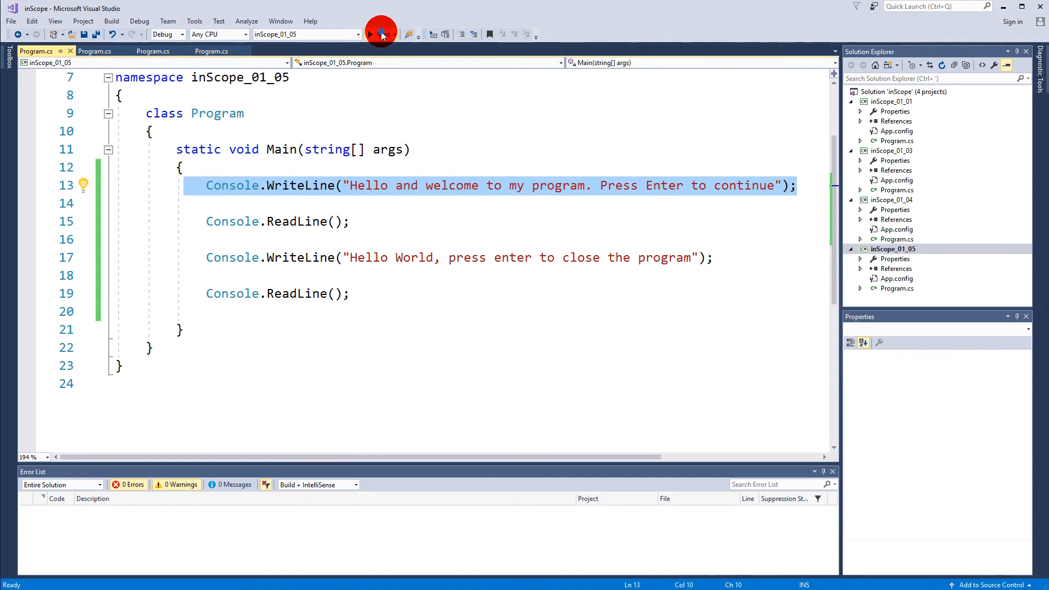
# Insert Console.Clear(); after the first ReadLine and start a build-and-run.
pyautogui.click(369, 34)
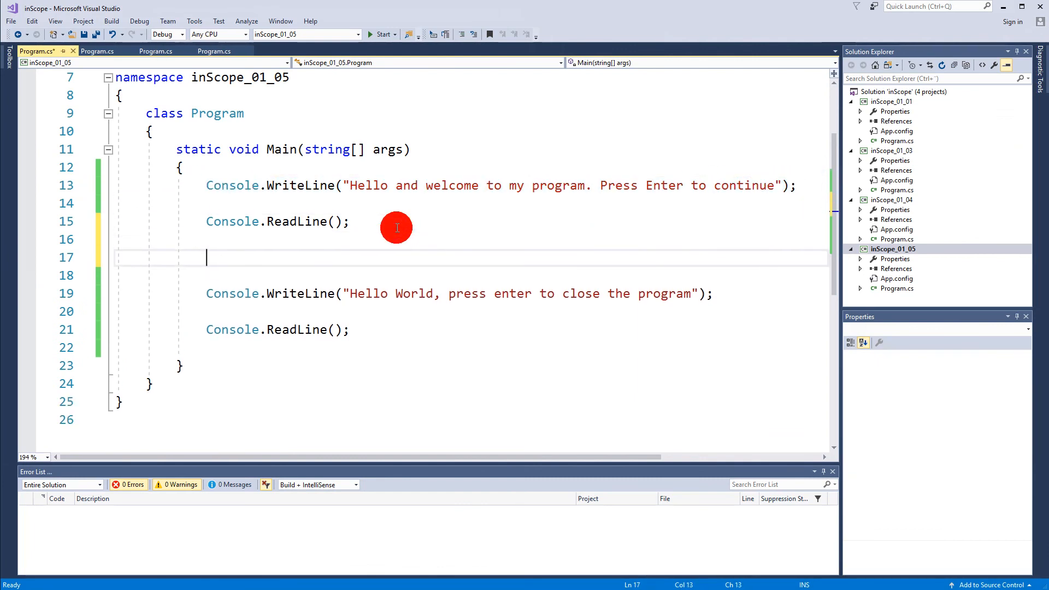
pyautogui.write('Console.Clear')
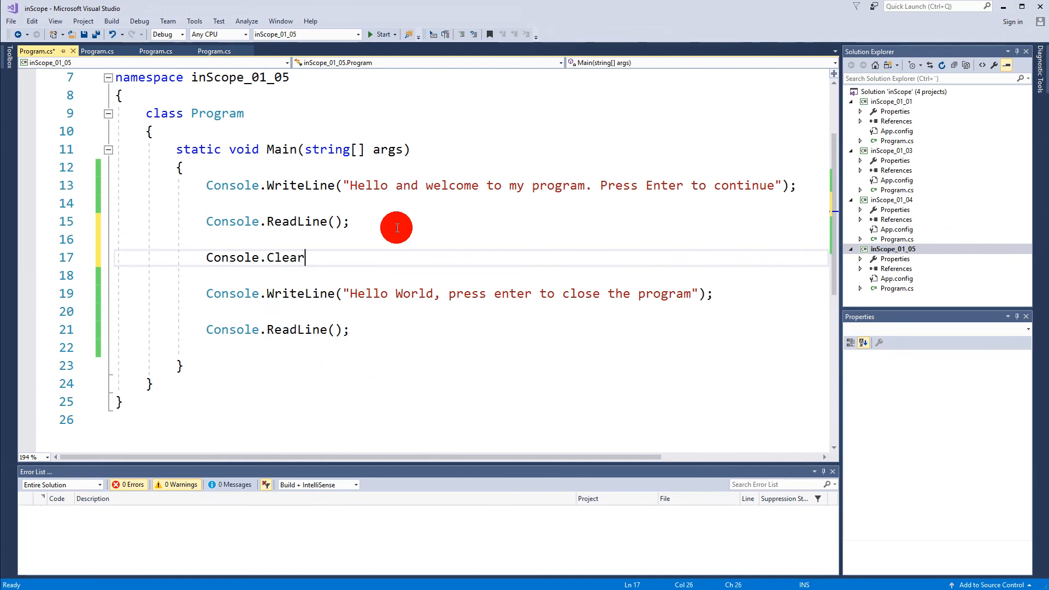
pyautogui.write('();')
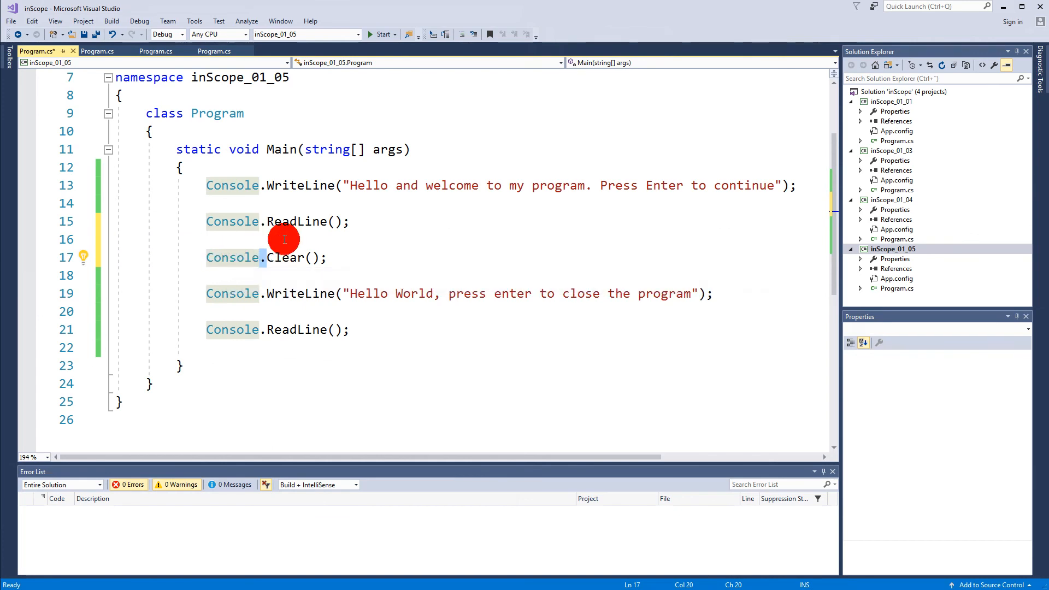
pyautogui.moveTo(288, 257)
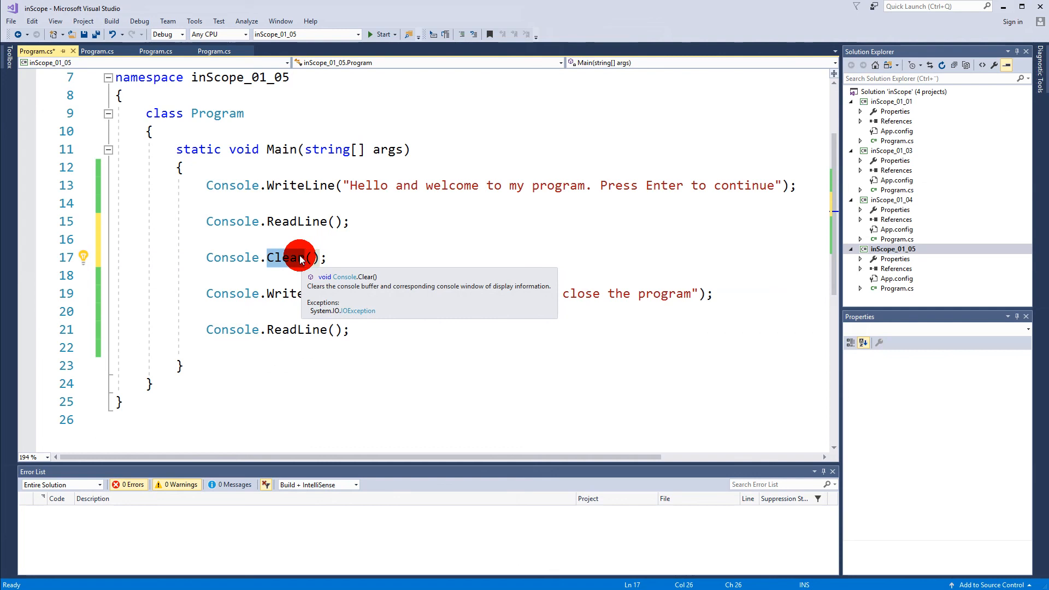
pyautogui.moveTo(294, 261)
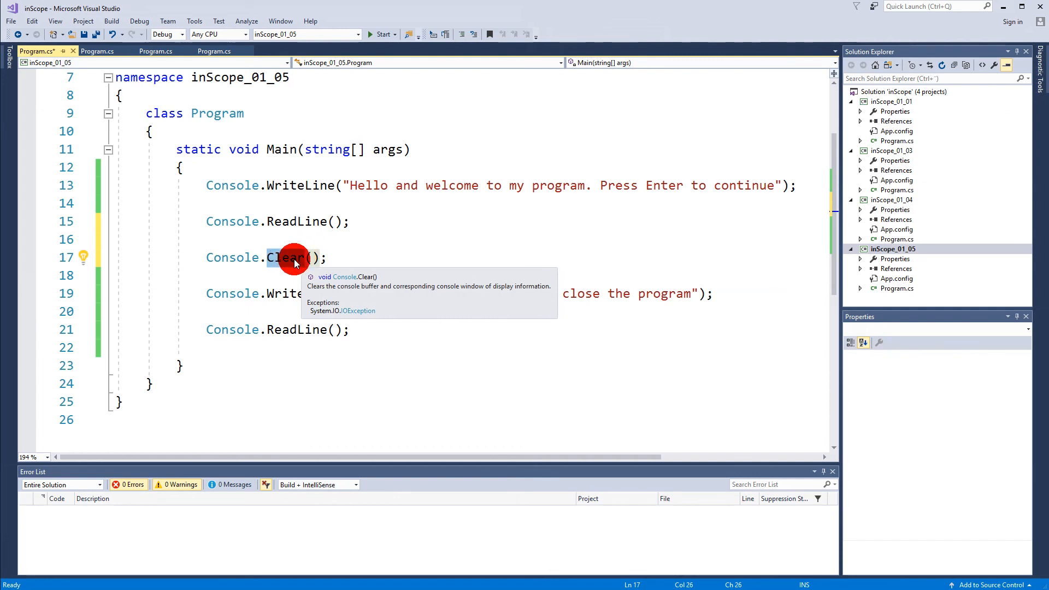
pyautogui.click(379, 34)
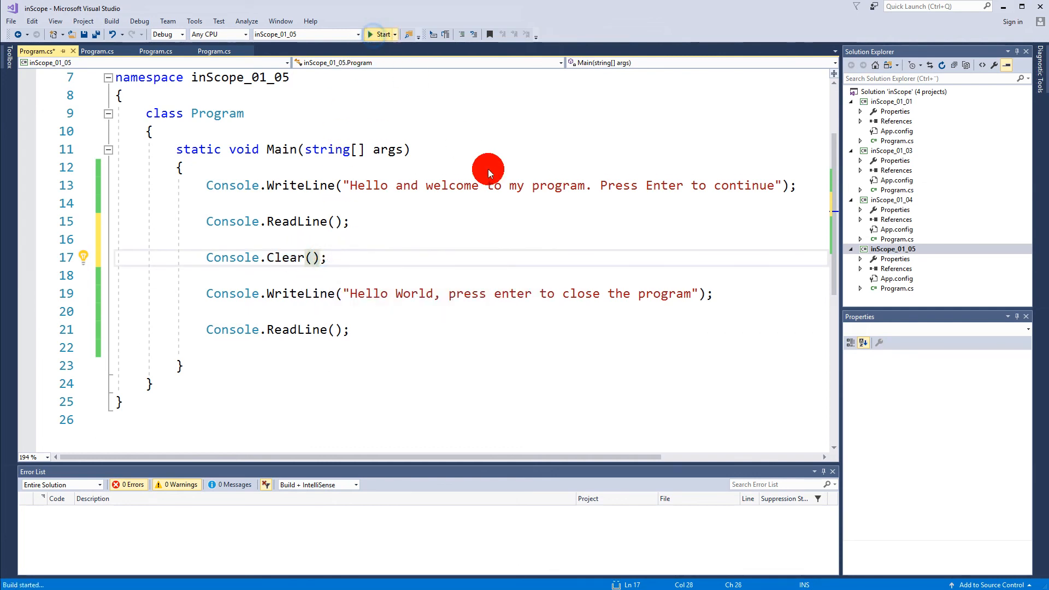
pyautogui.click(380, 34)
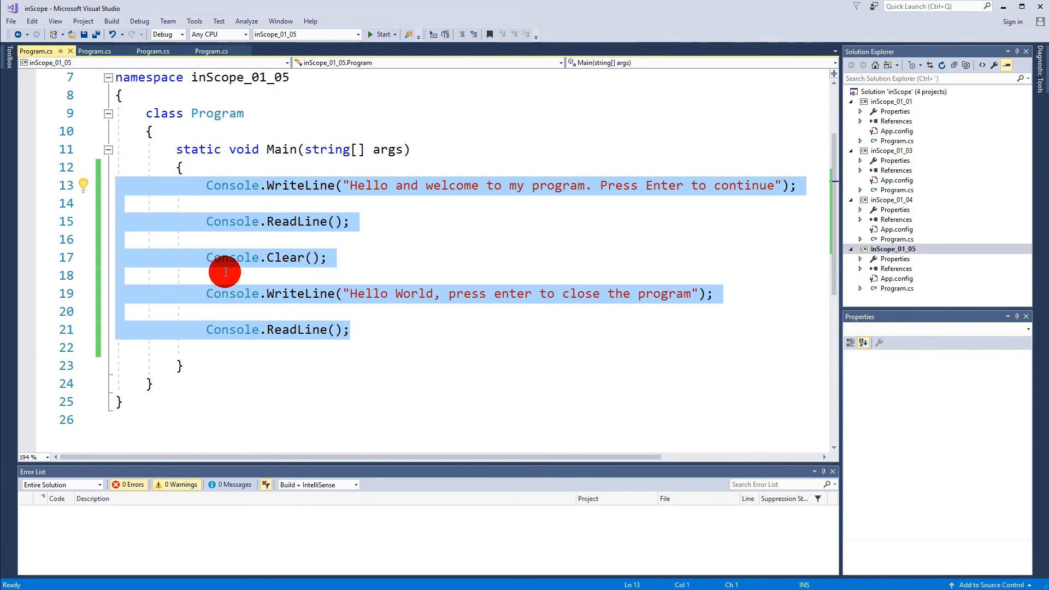
pyautogui.click(401, 343)
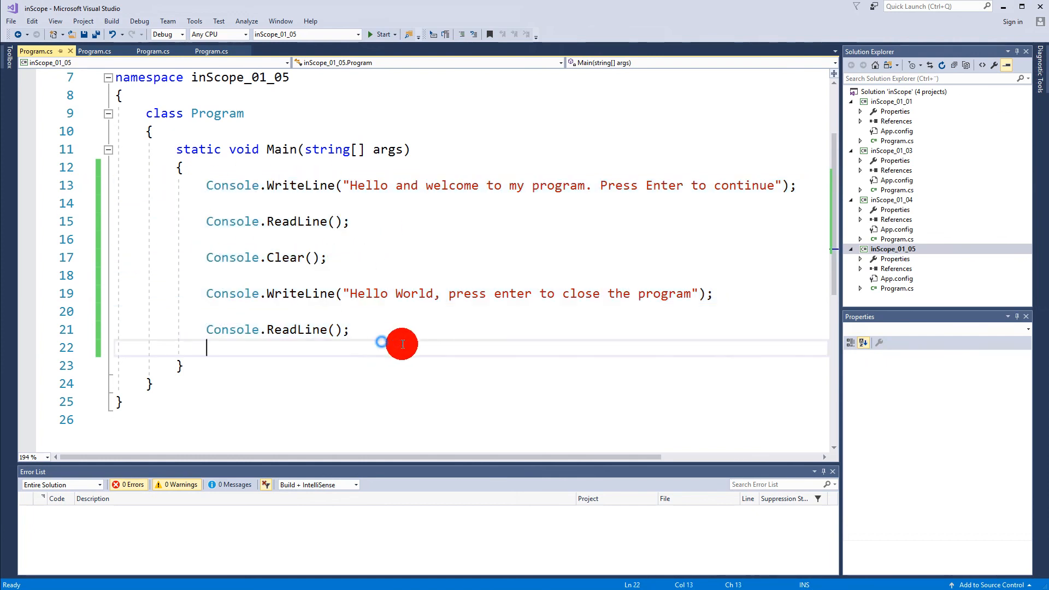